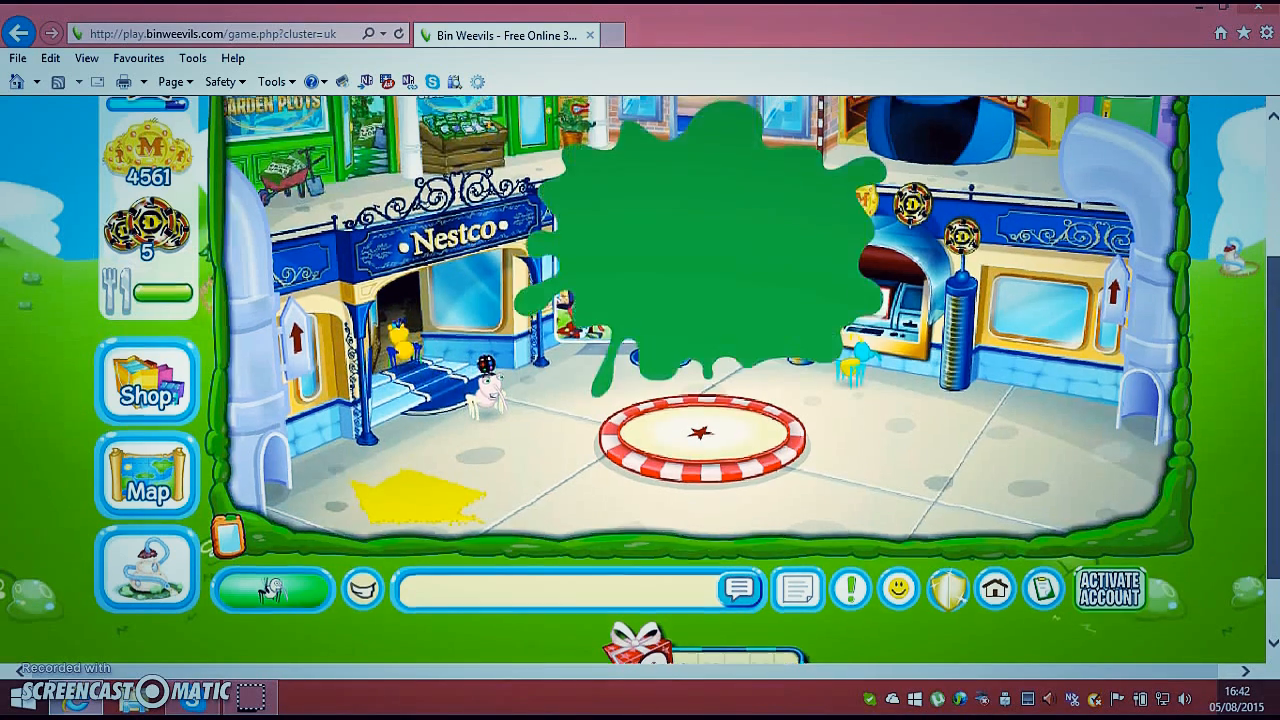
# Go into the Shop's Nest Items catalogue and browse the Kitchen then Toys categories
pyautogui.click(146, 380)
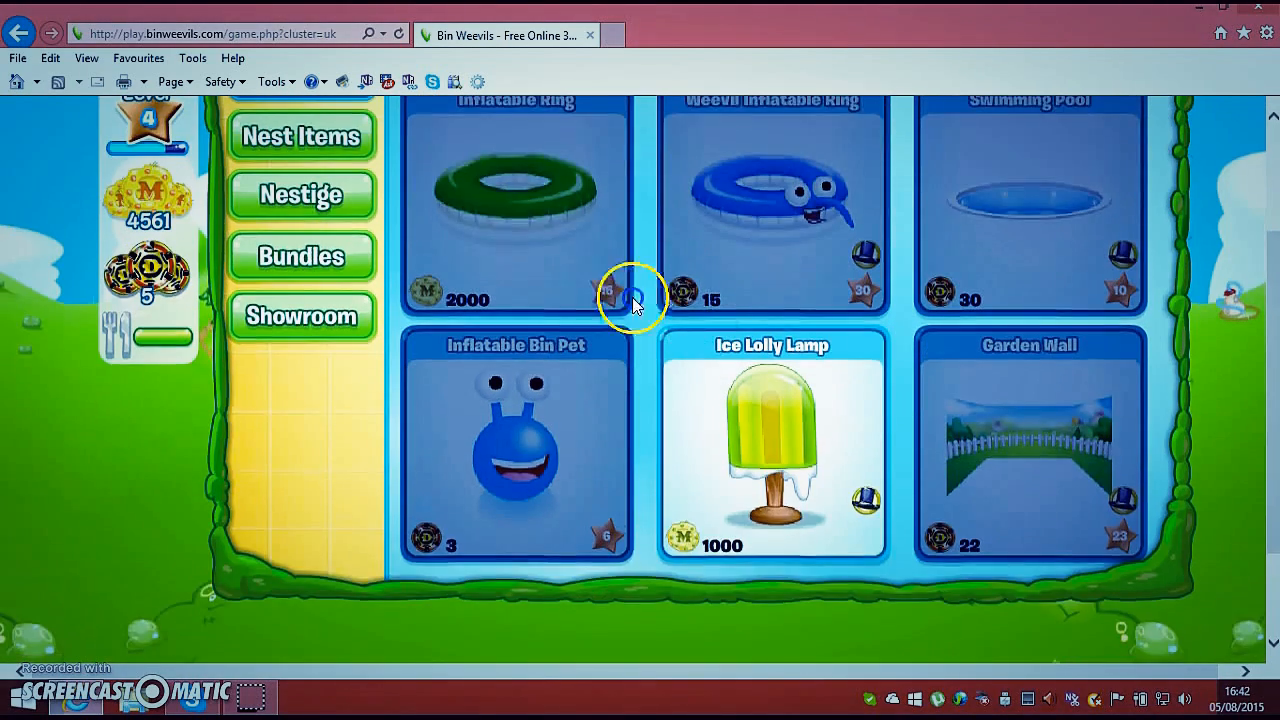
pyautogui.click(300, 136)
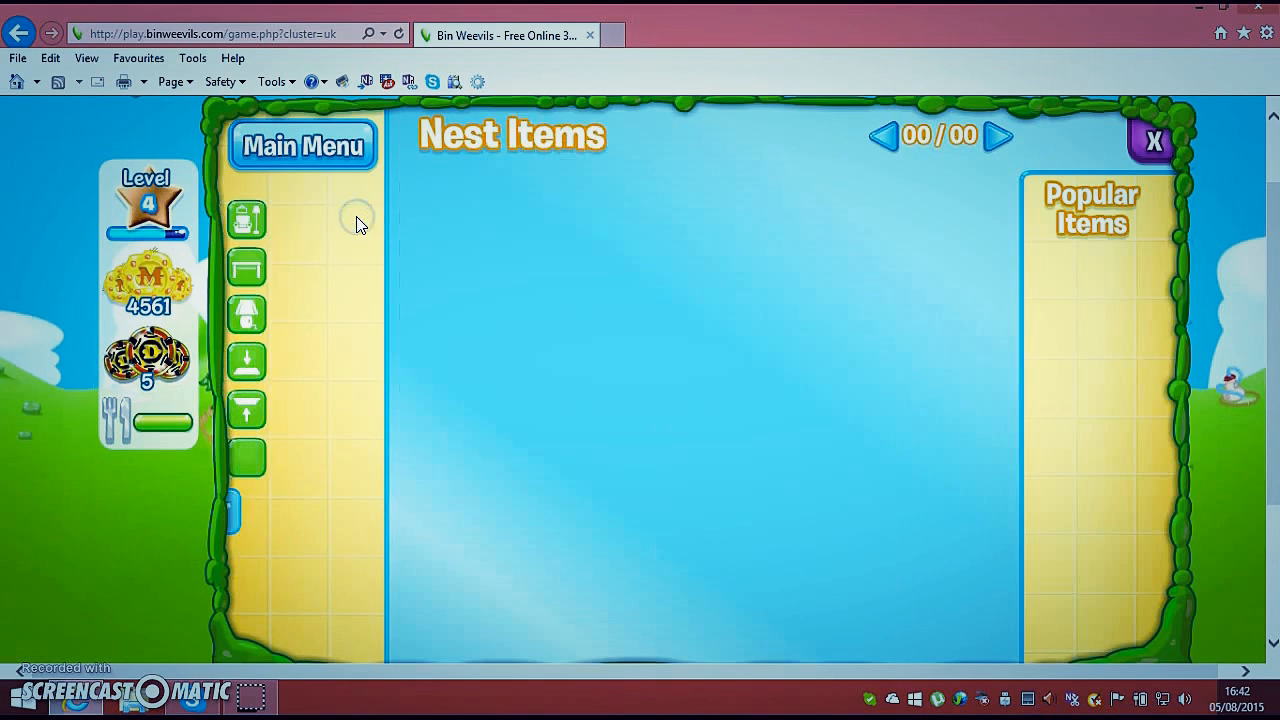
pyautogui.click(246, 220)
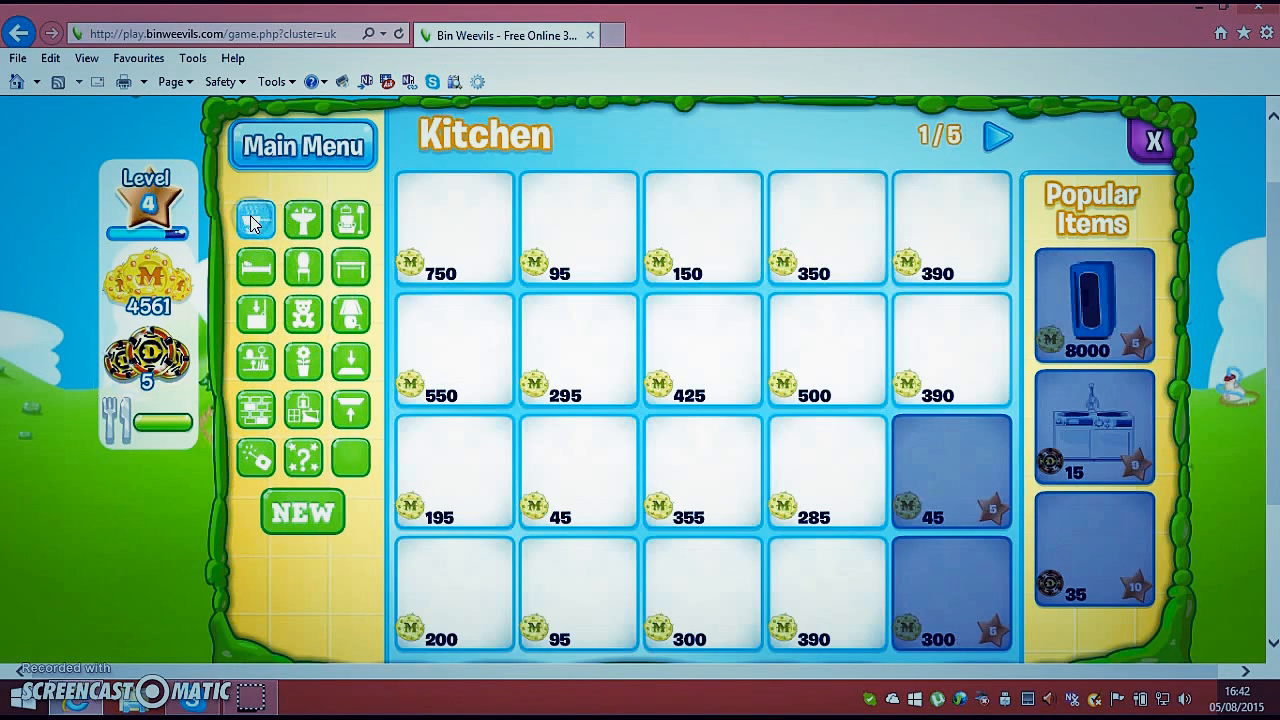
pyautogui.click(304, 218)
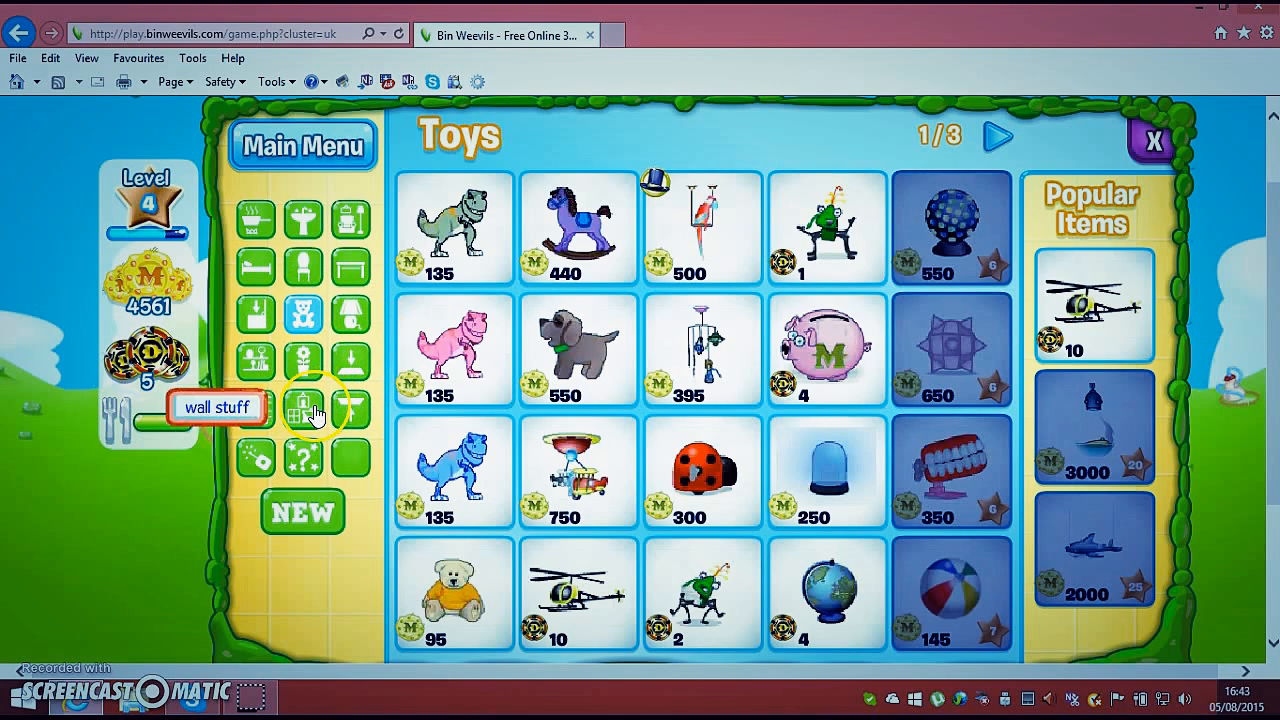
# Browse Wall stuff past the Porthole and S Letter, buy the Tink and Clott Rock! poster for 399 mulch
pyautogui.click(304, 408)
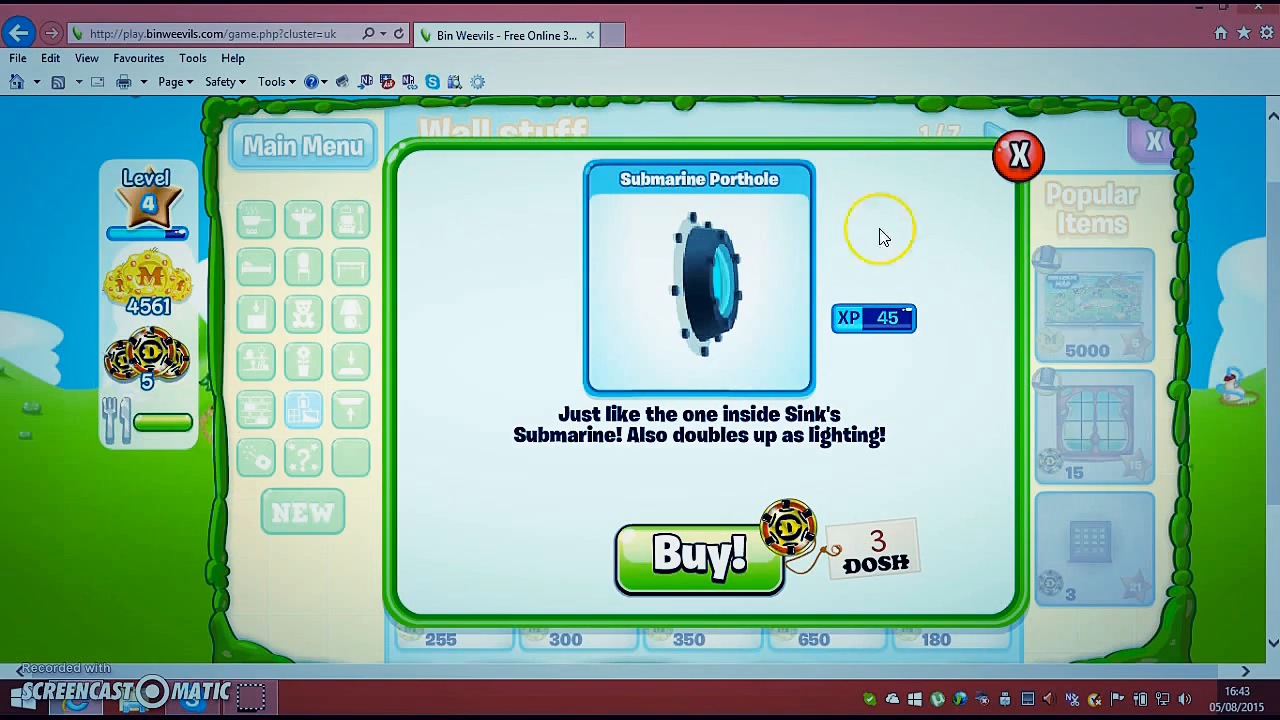
pyautogui.click(1018, 156)
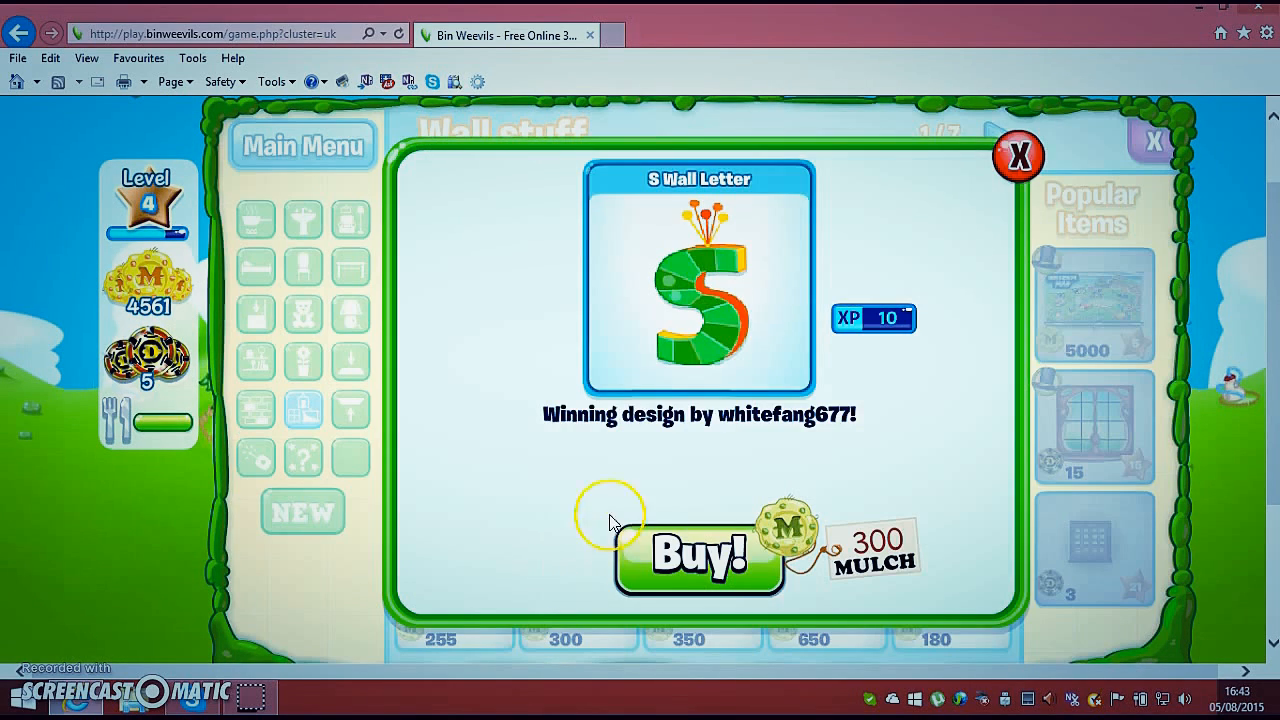
pyautogui.click(1020, 156)
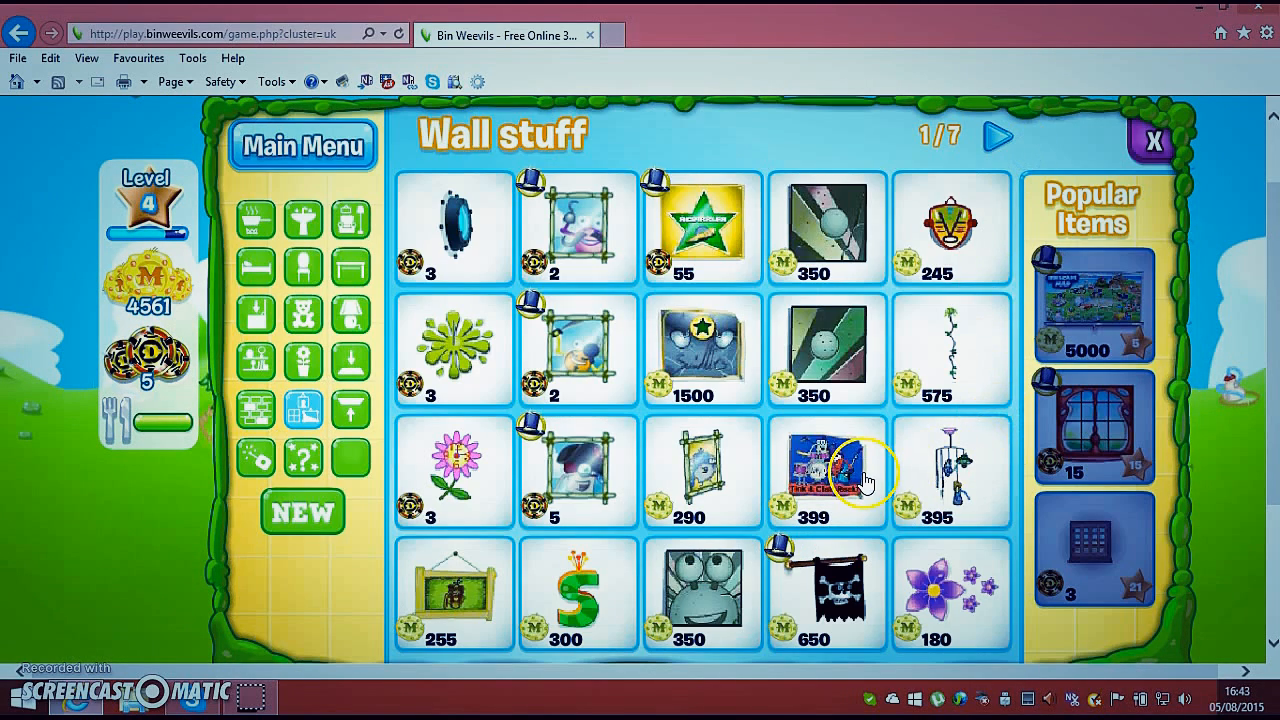
pyautogui.click(824, 470)
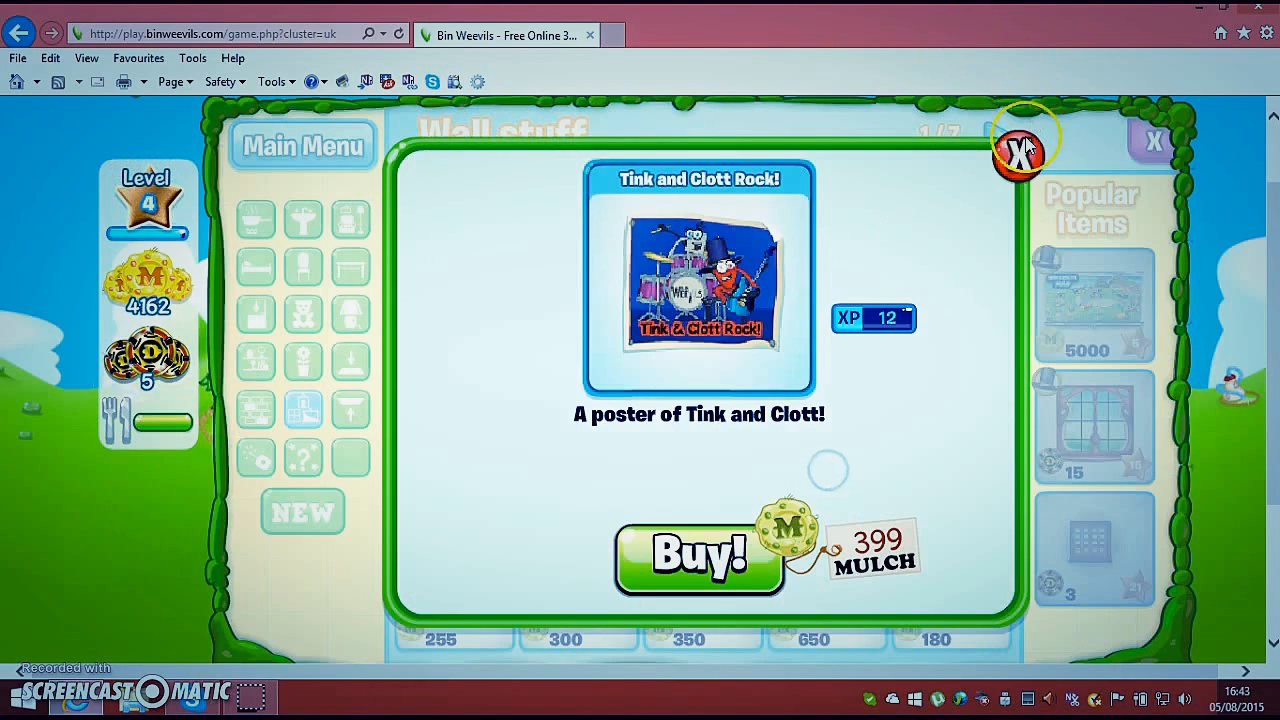
pyautogui.click(1020, 150)
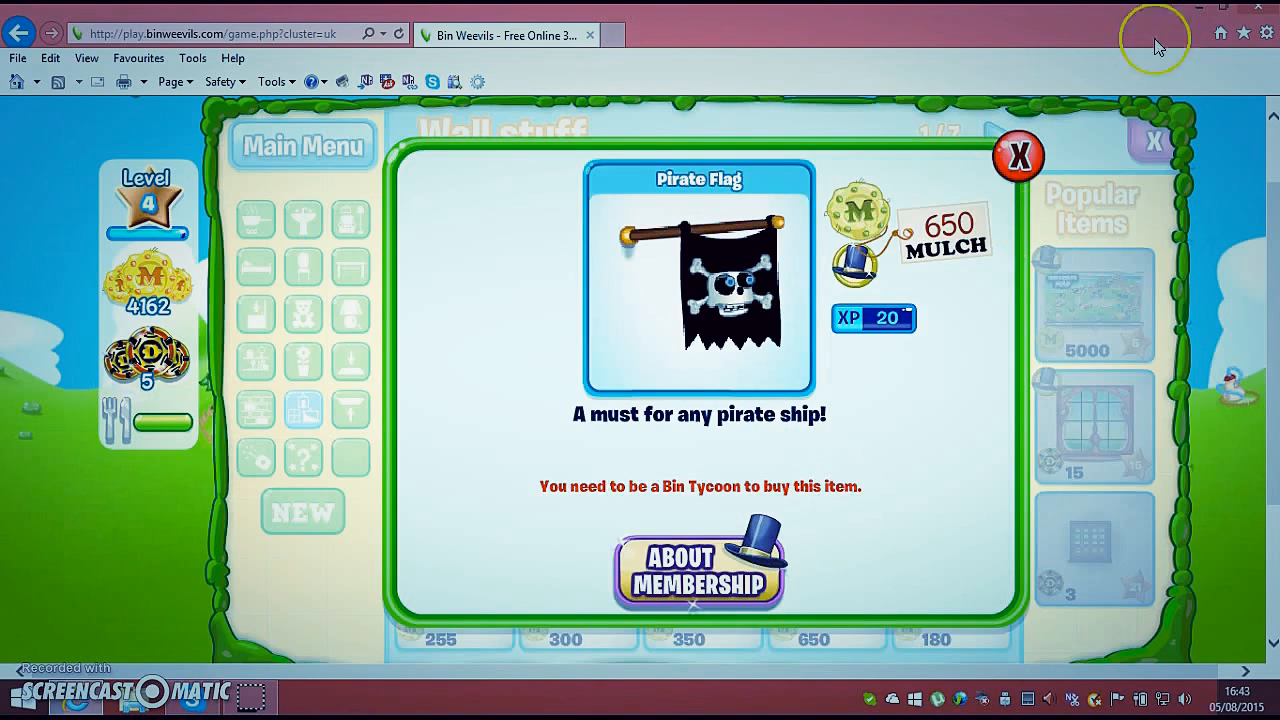
pyautogui.click(1020, 156)
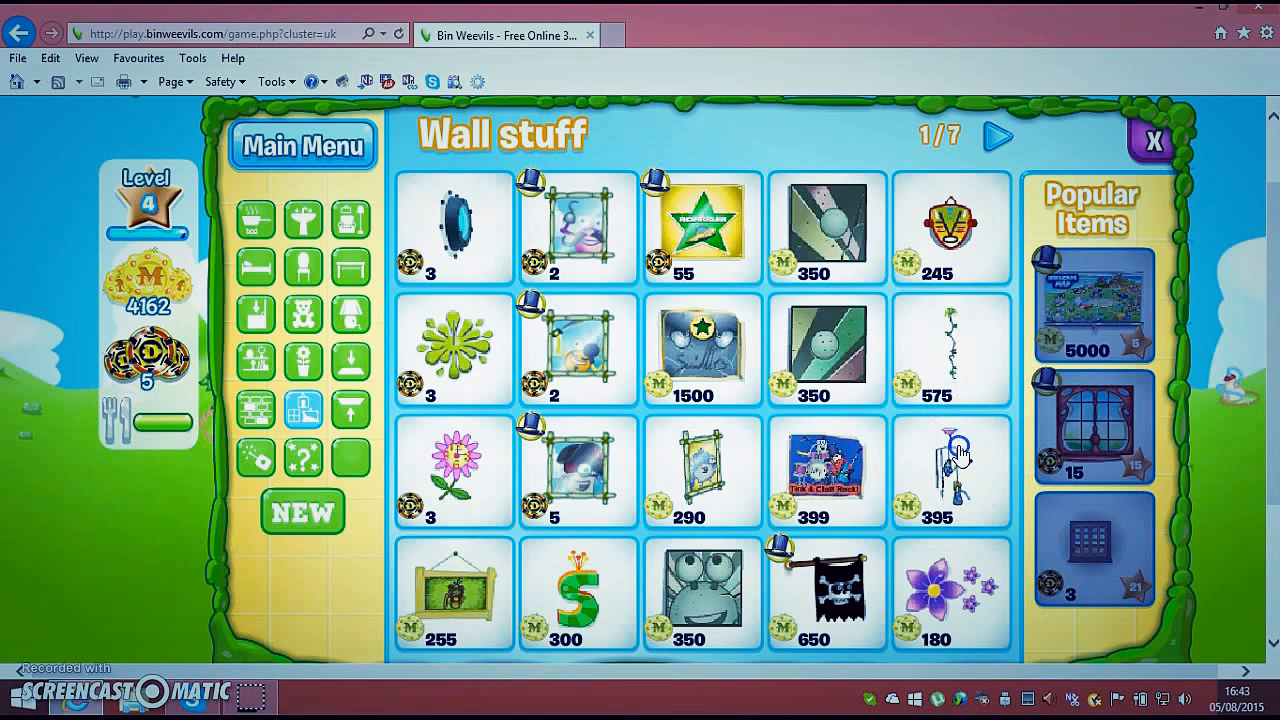
pyautogui.moveTo(856, 570)
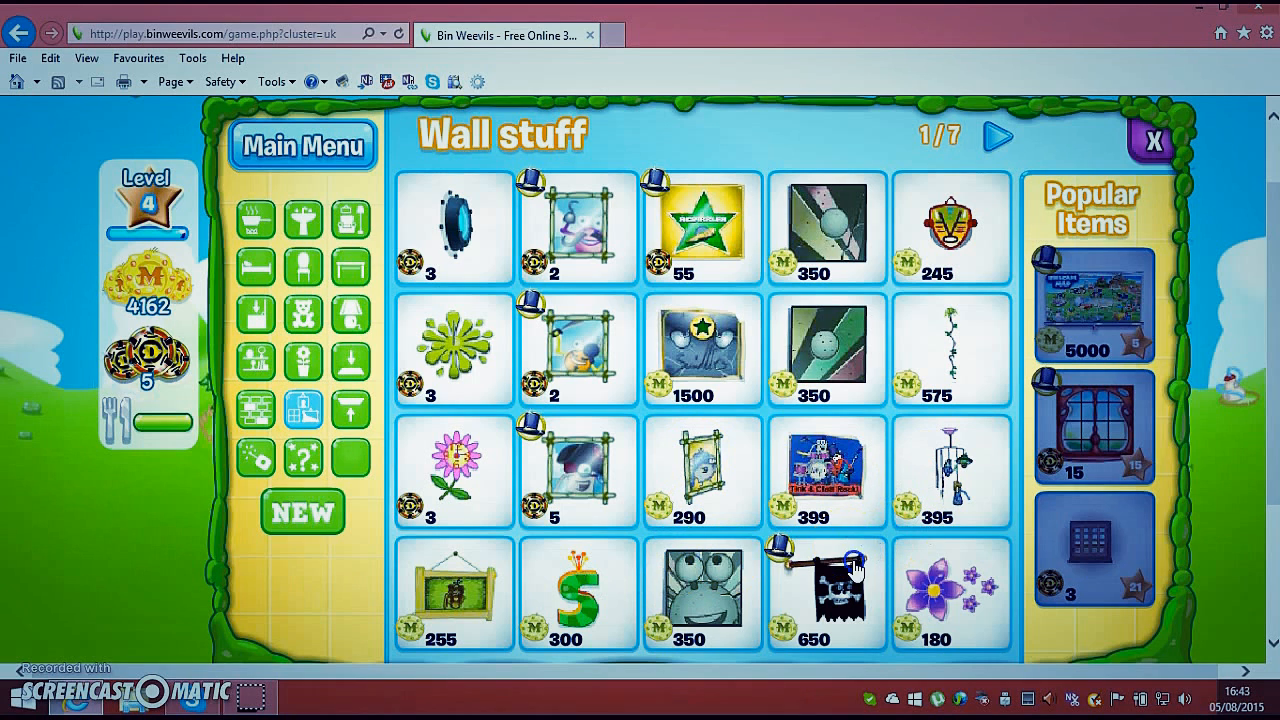
# Switch to the Walls catalogue's second page and buy the New Year Wallpaper for 3 dosh
pyautogui.click(996, 136)
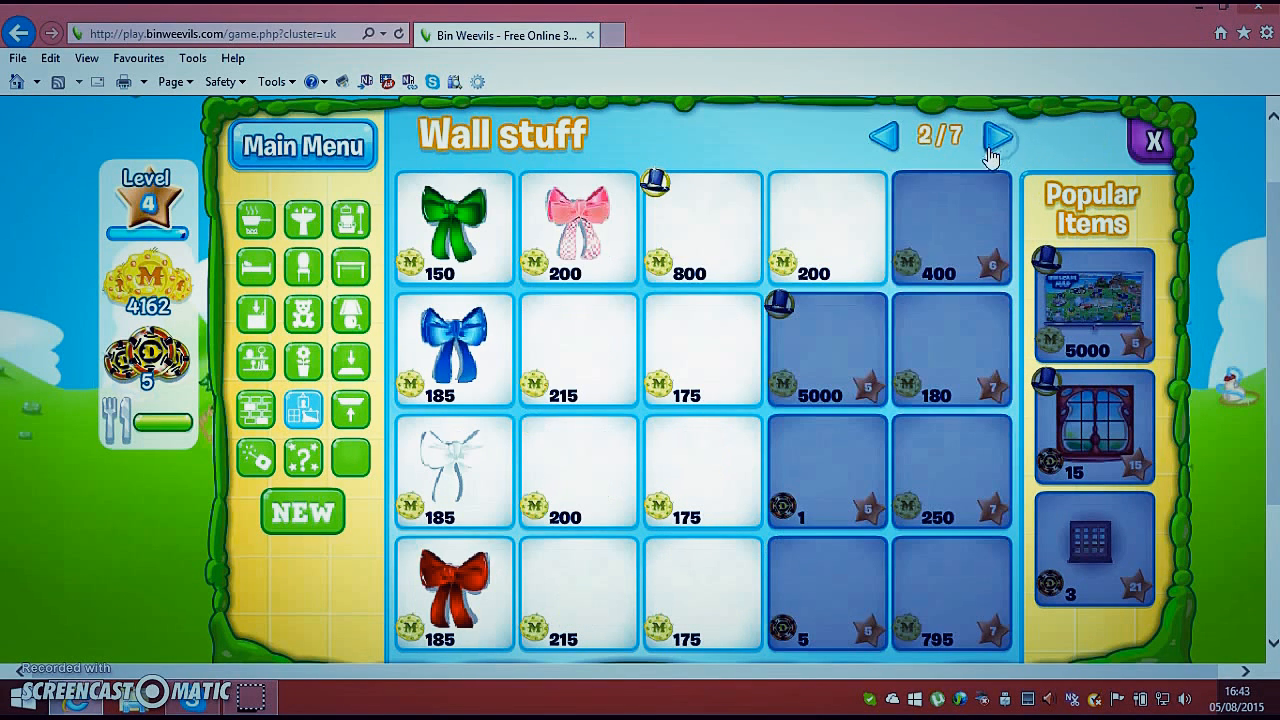
pyautogui.click(996, 136)
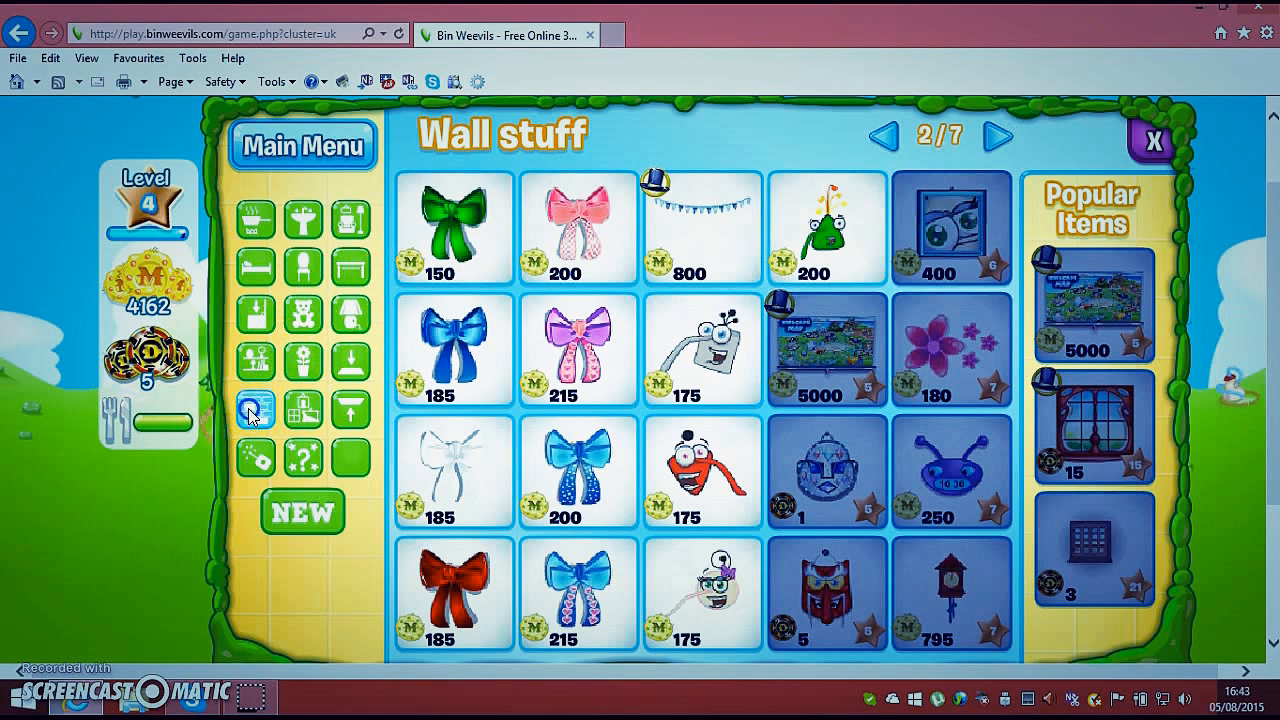
pyautogui.click(256, 410)
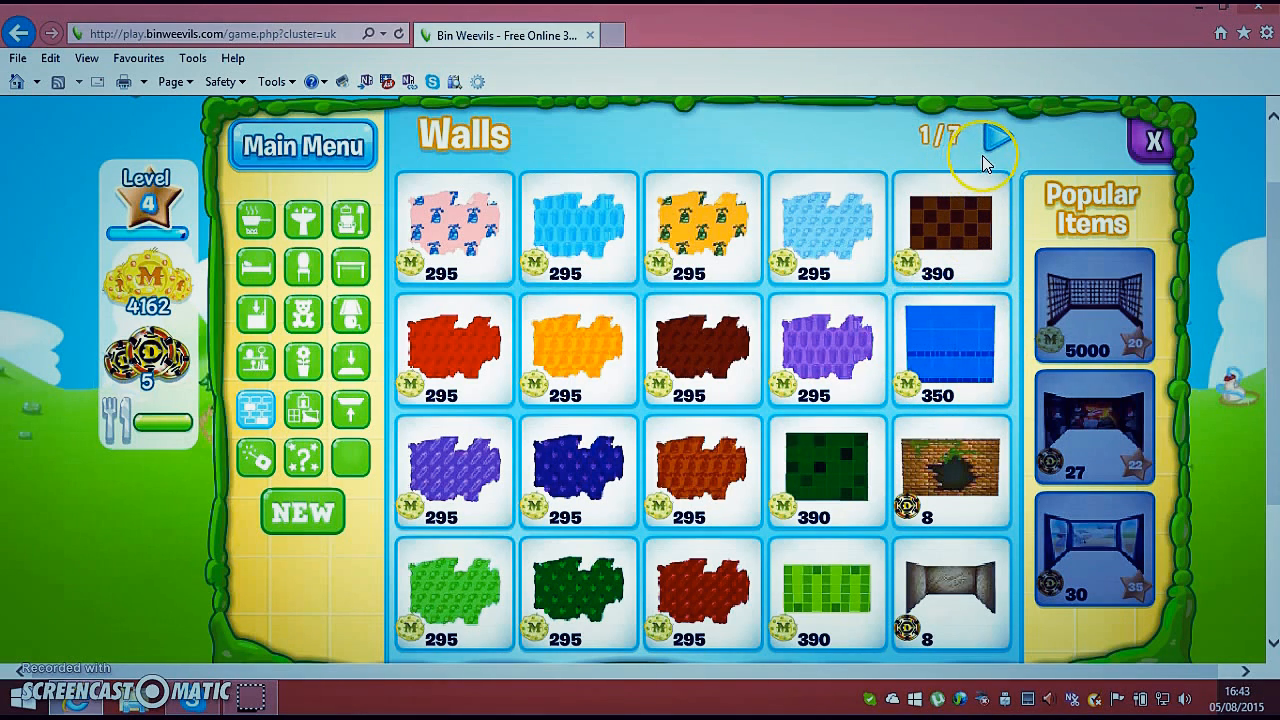
pyautogui.moveTo(1000, 124)
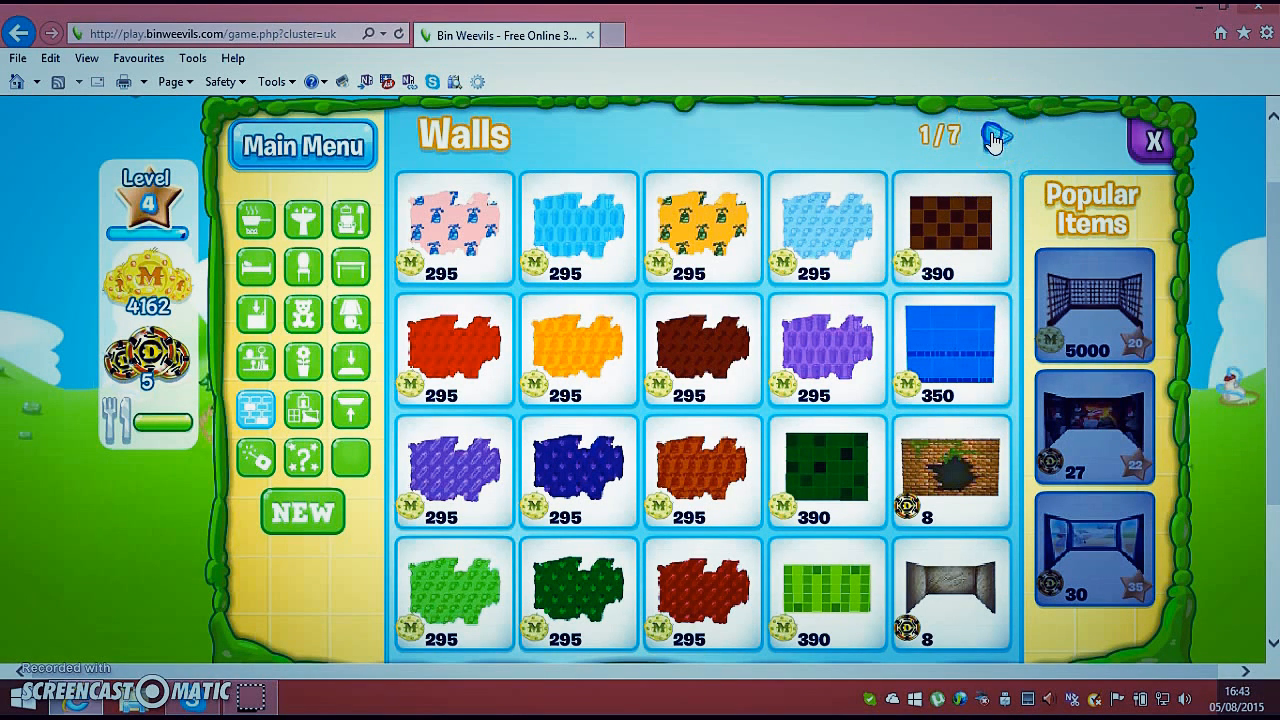
pyautogui.click(998, 138)
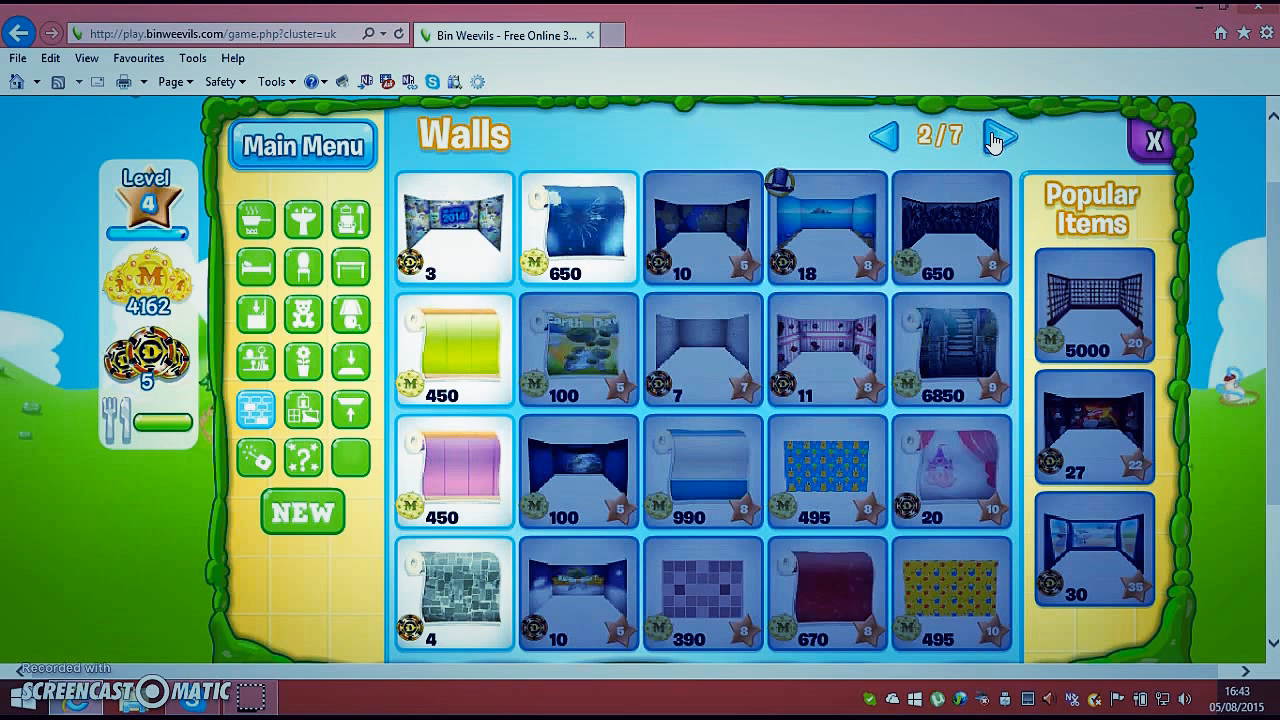
pyautogui.click(452, 228)
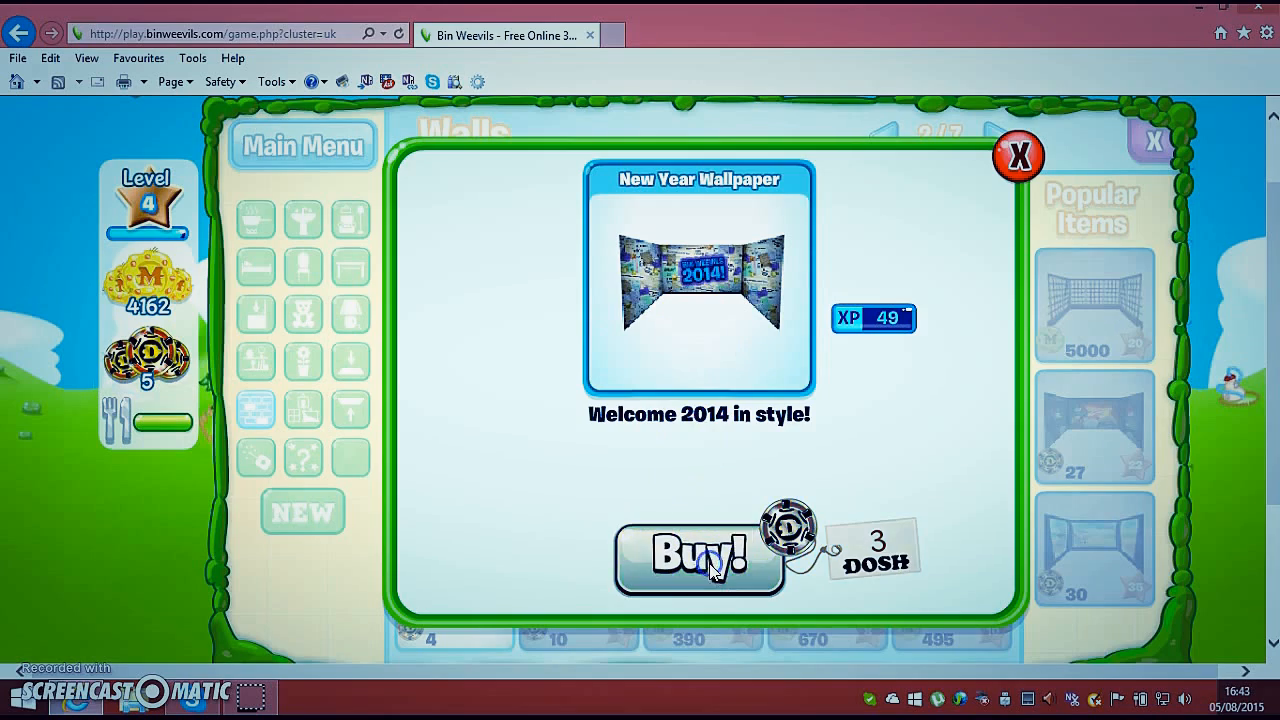
pyautogui.click(700, 554)
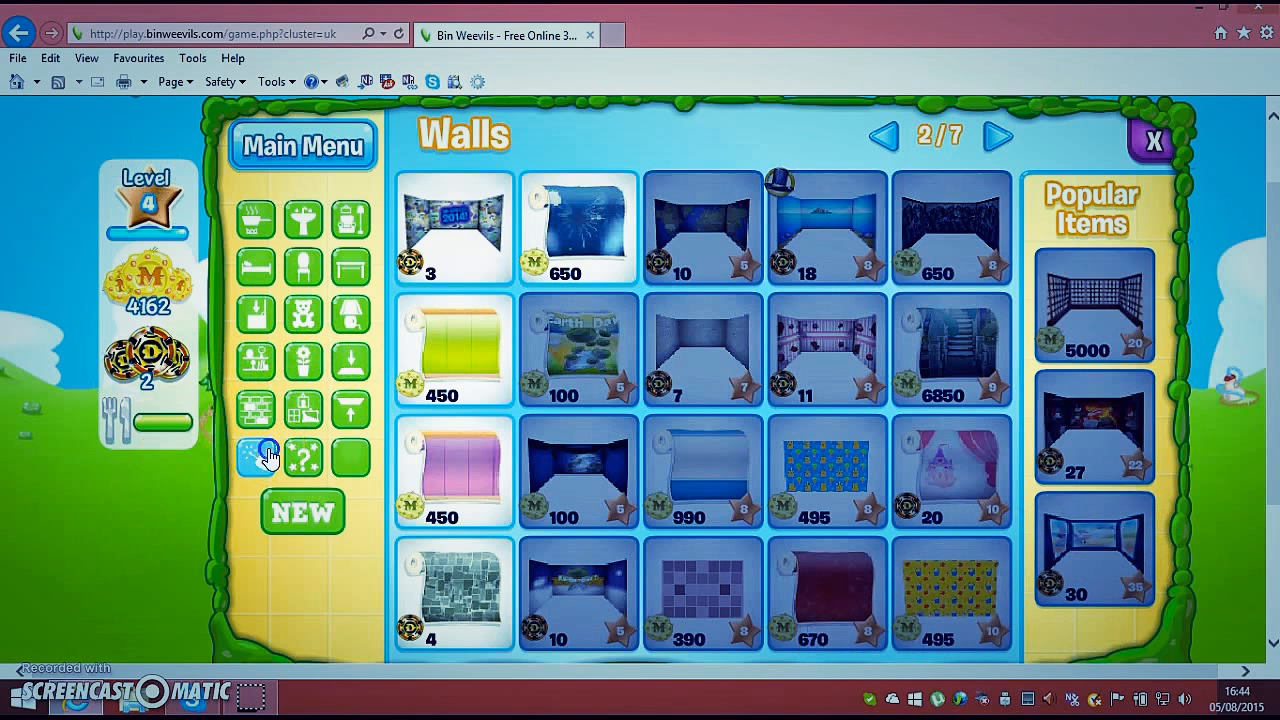
# Browse Gadgets, then both pages of the NEW furniture items, returning to the first page
pyautogui.click(256, 456)
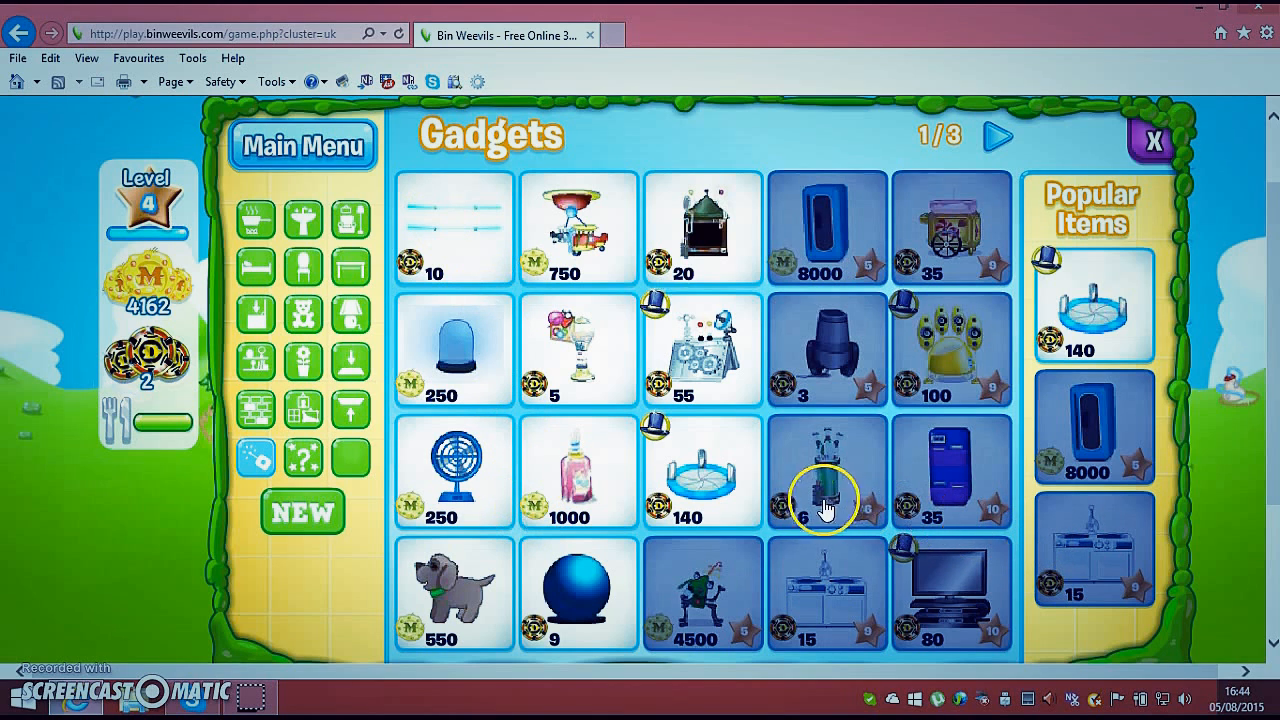
pyautogui.moveTo(464, 560)
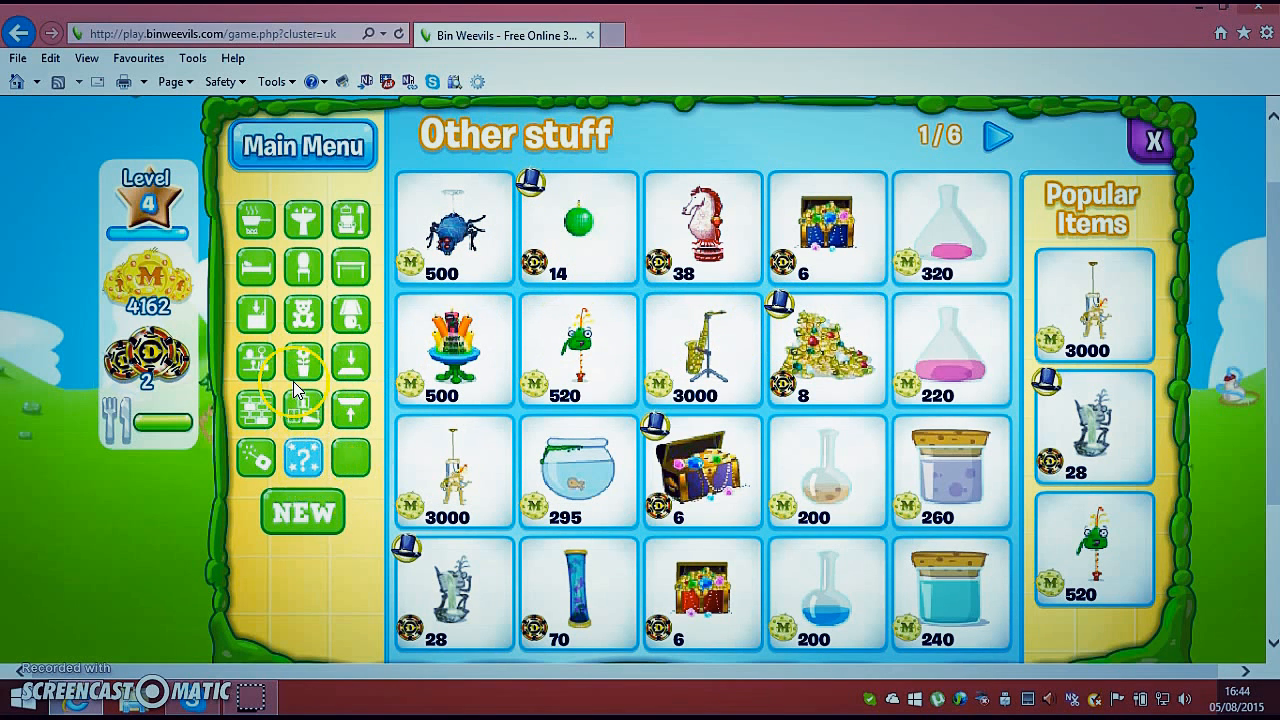
pyautogui.moveTo(350, 320)
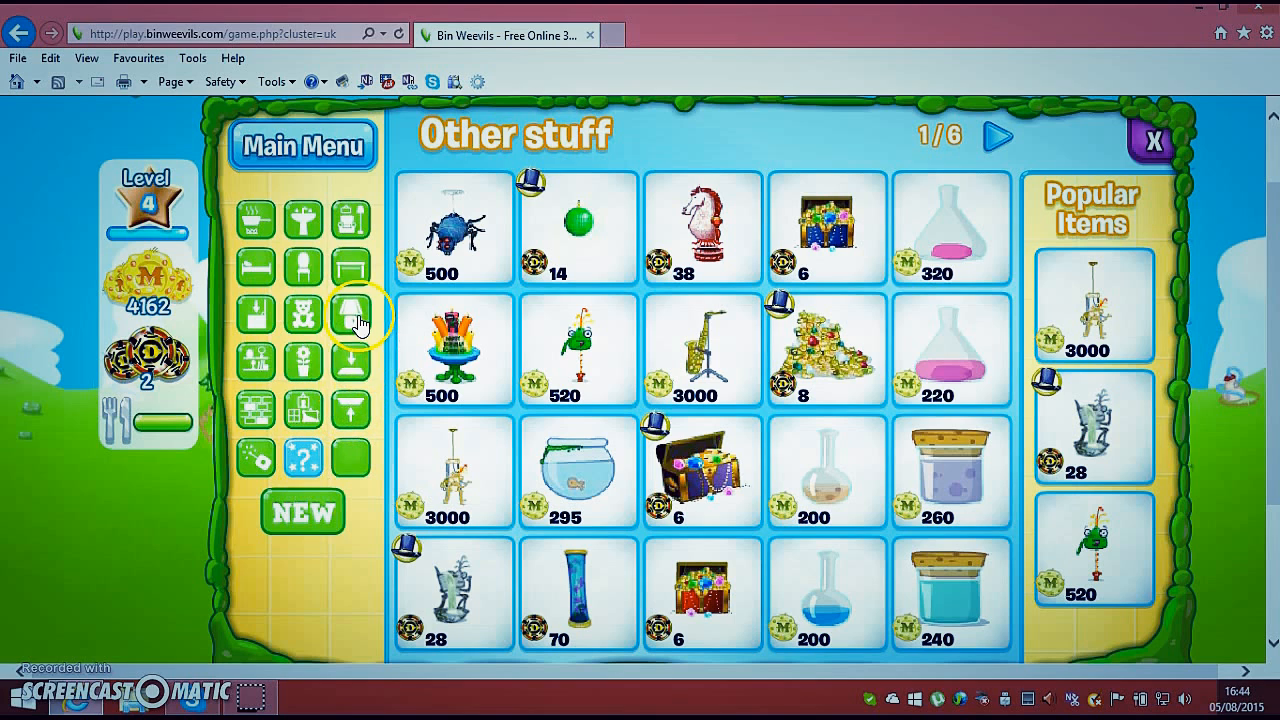
pyautogui.click(302, 512)
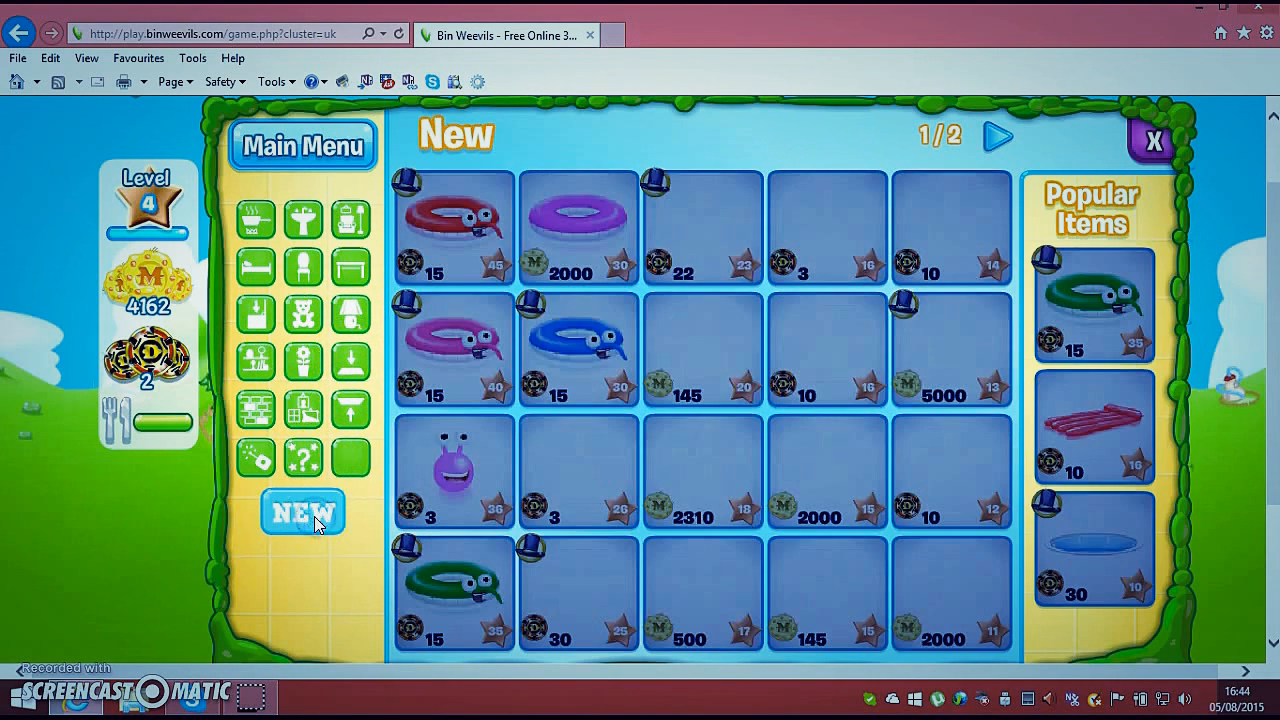
pyautogui.click(996, 136)
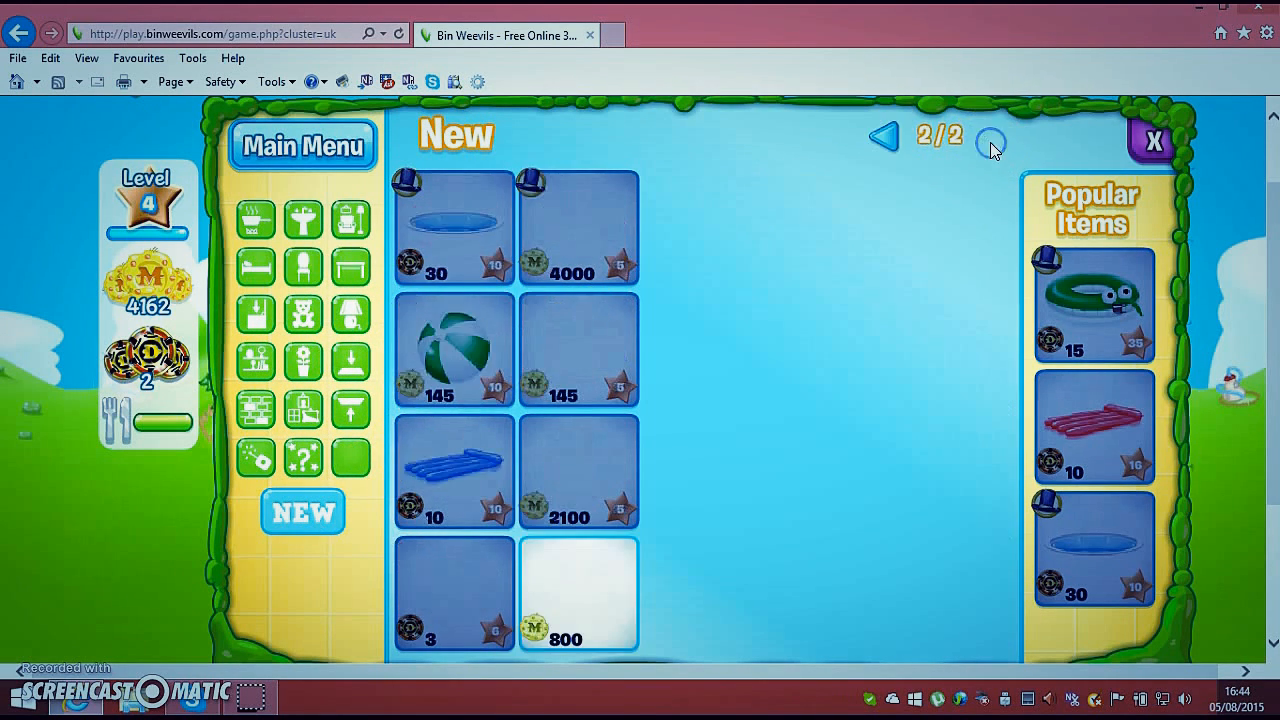
pyautogui.click(884, 136)
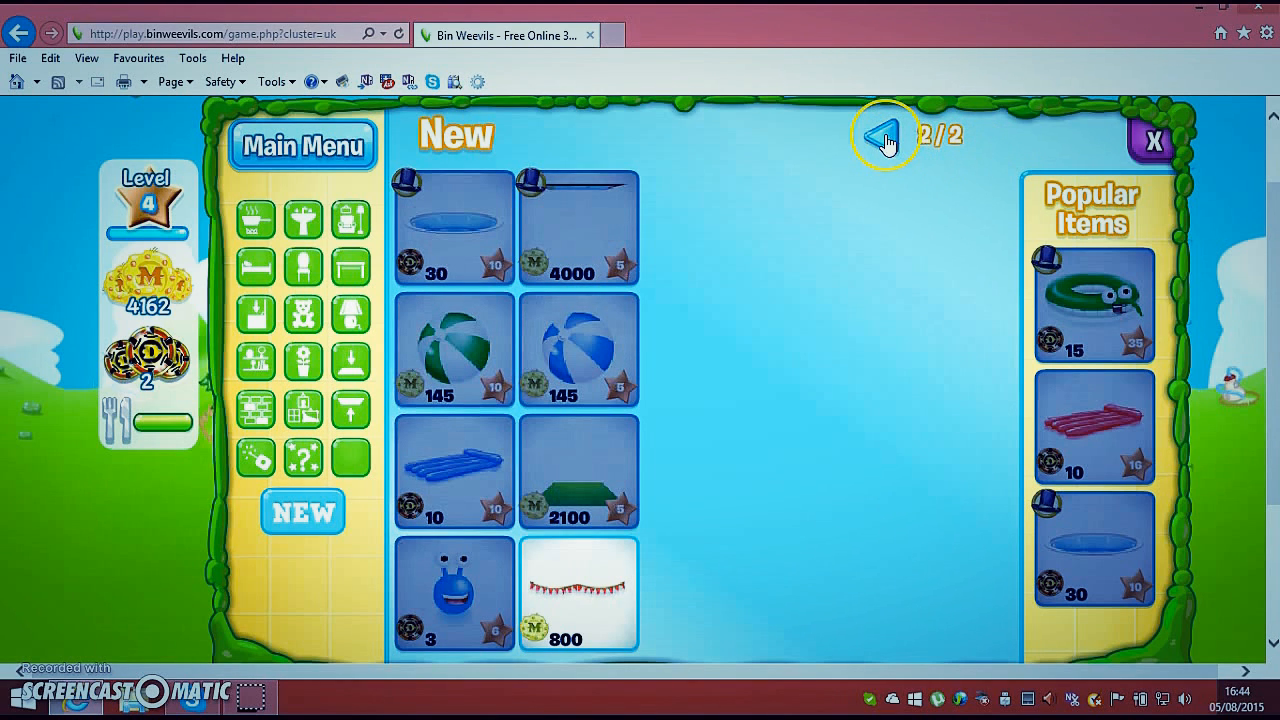
pyautogui.click(578, 596)
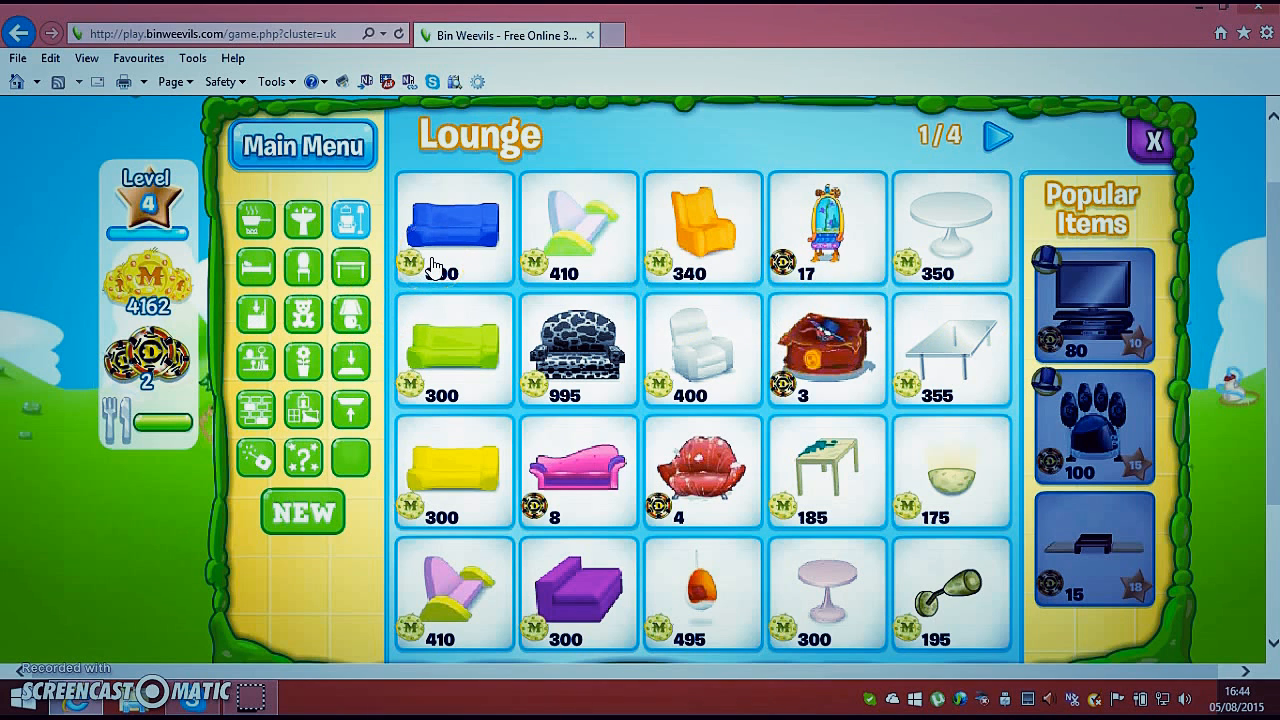
# Buy the red 2 Seater Sofa for 300 mulch, then browse the Seating and Storage categories
pyautogui.click(452, 228)
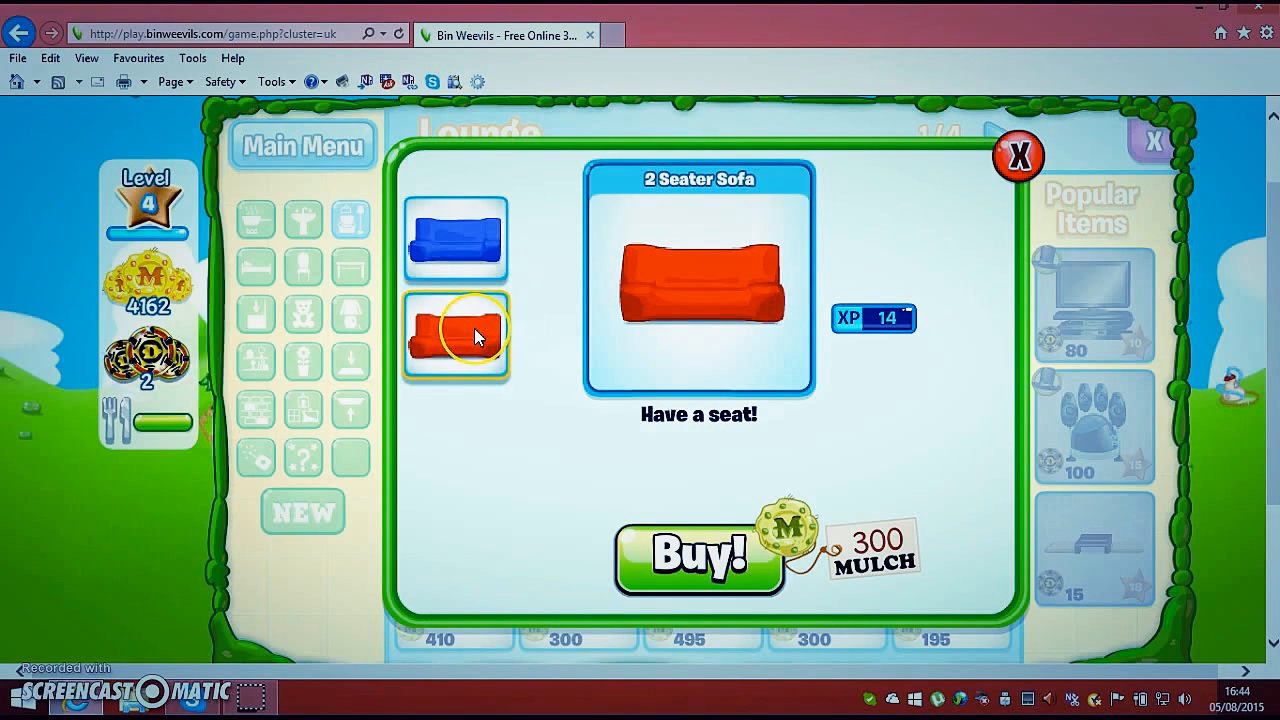
pyautogui.moveTo(698, 552)
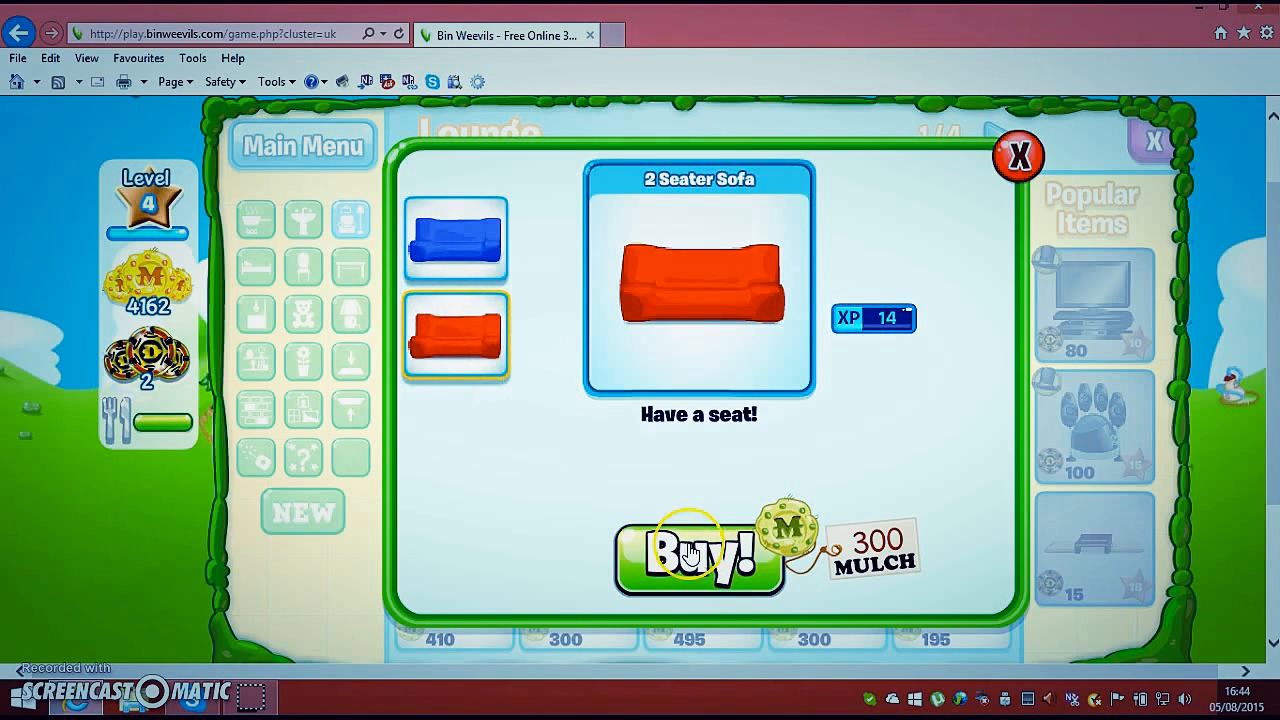
pyautogui.click(698, 556)
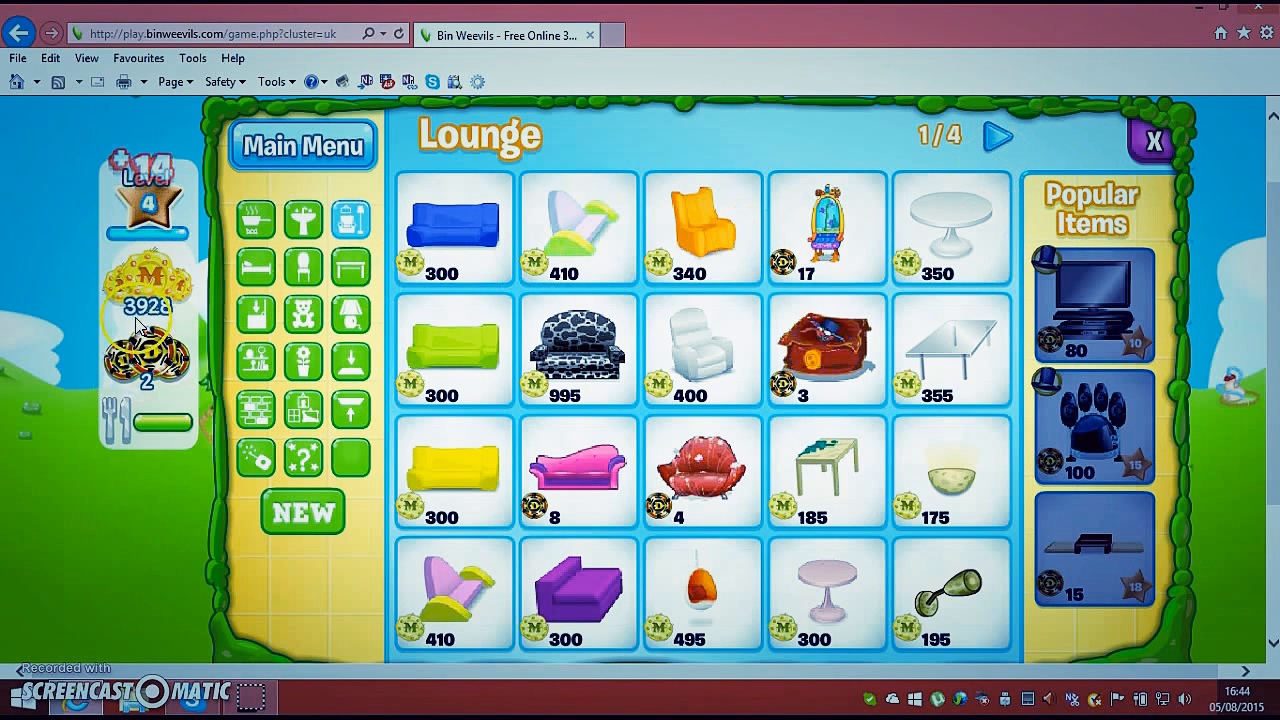
pyautogui.click(302, 268)
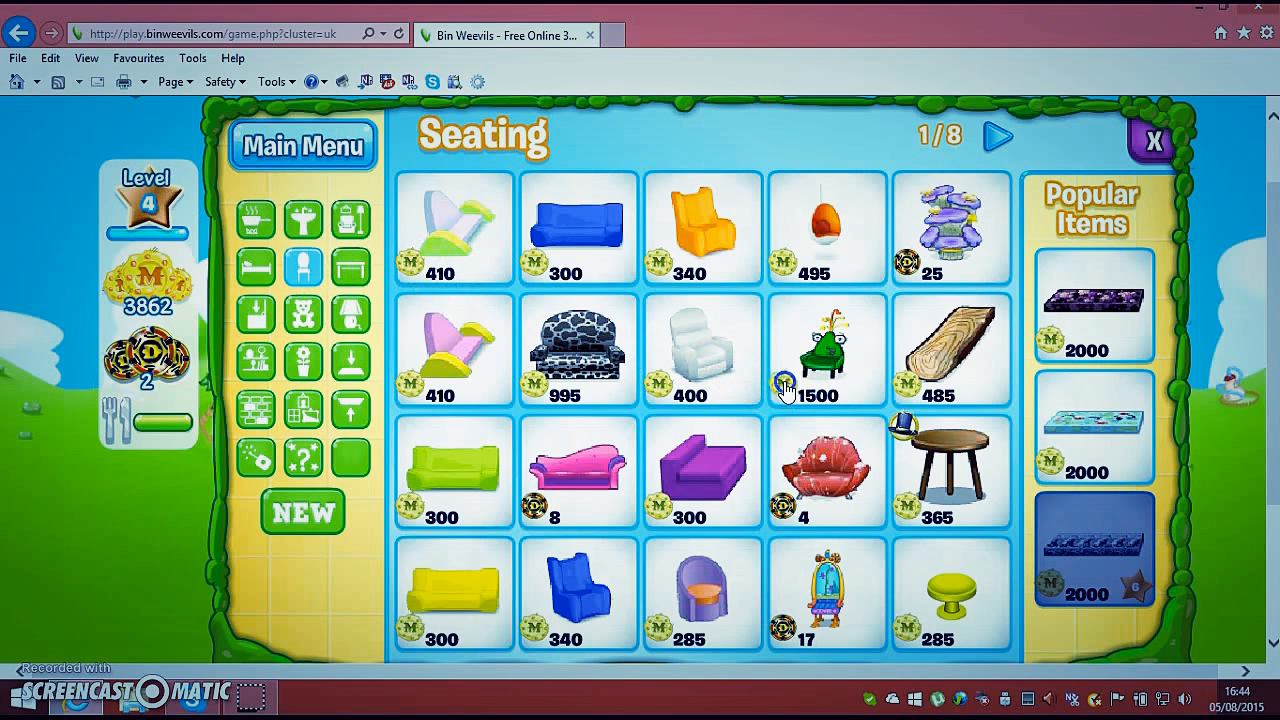
pyautogui.moveTo(256, 316)
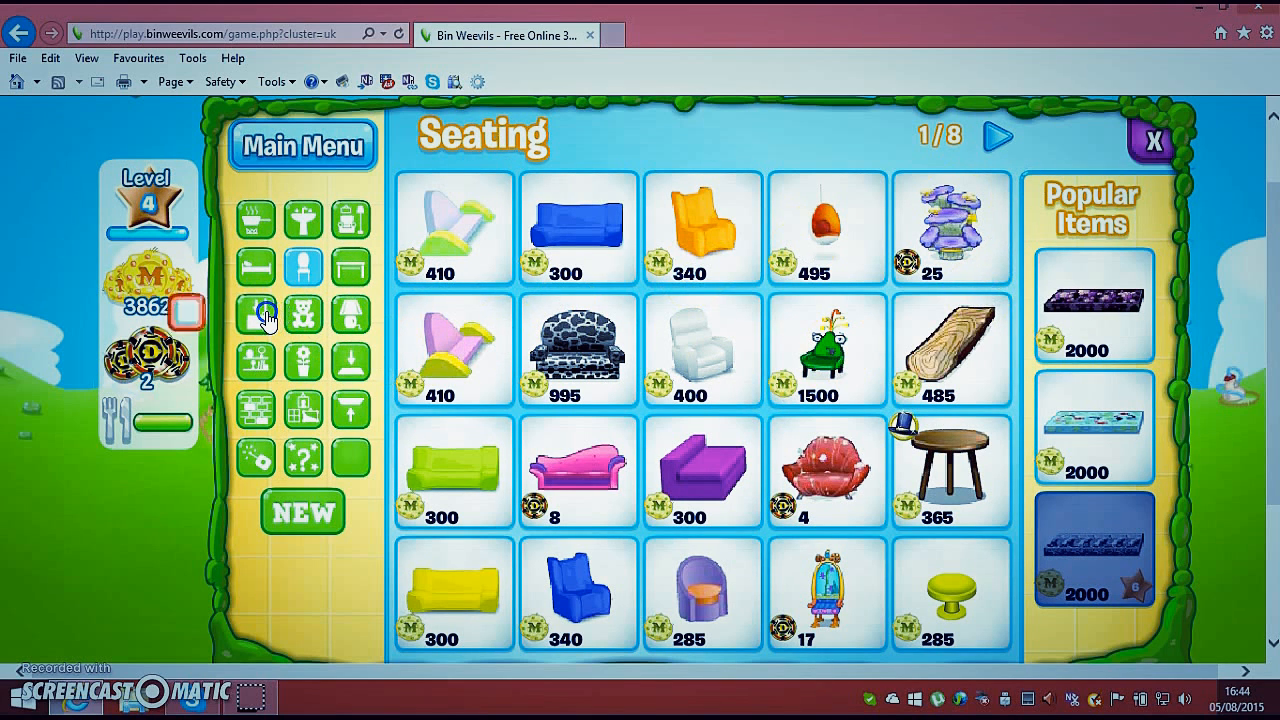
pyautogui.click(256, 314)
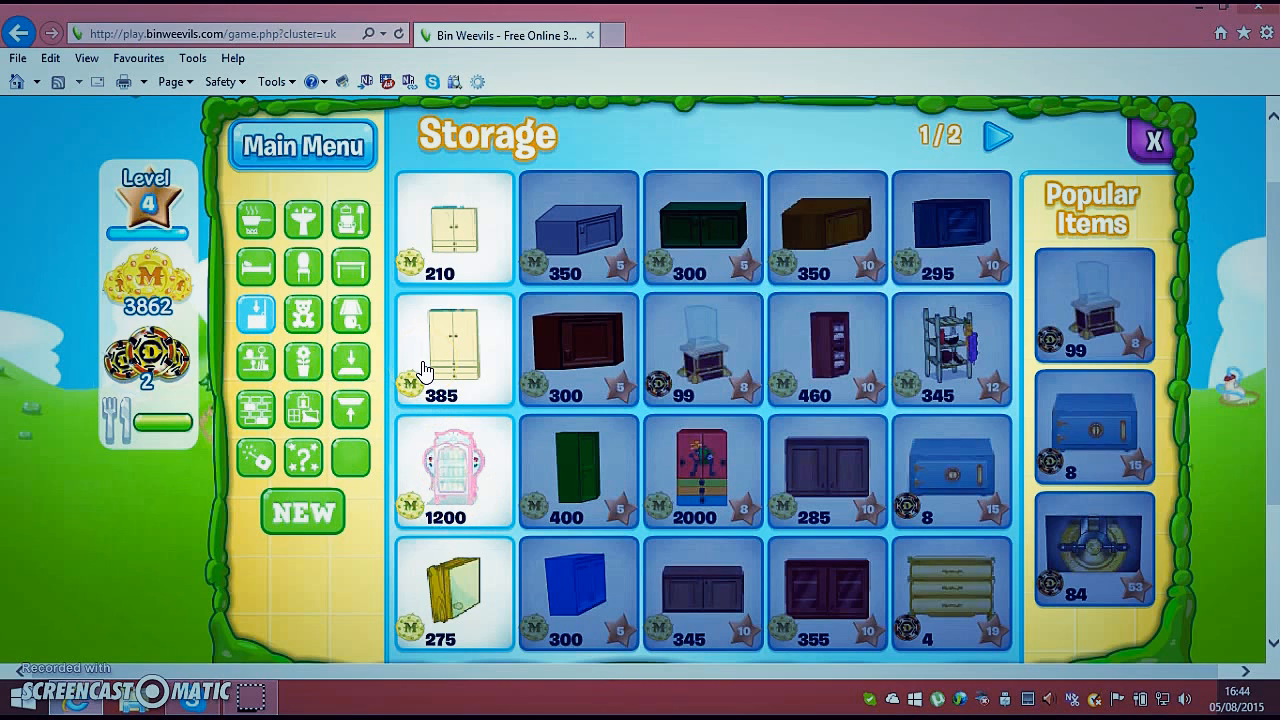
pyautogui.moveTo(460, 264)
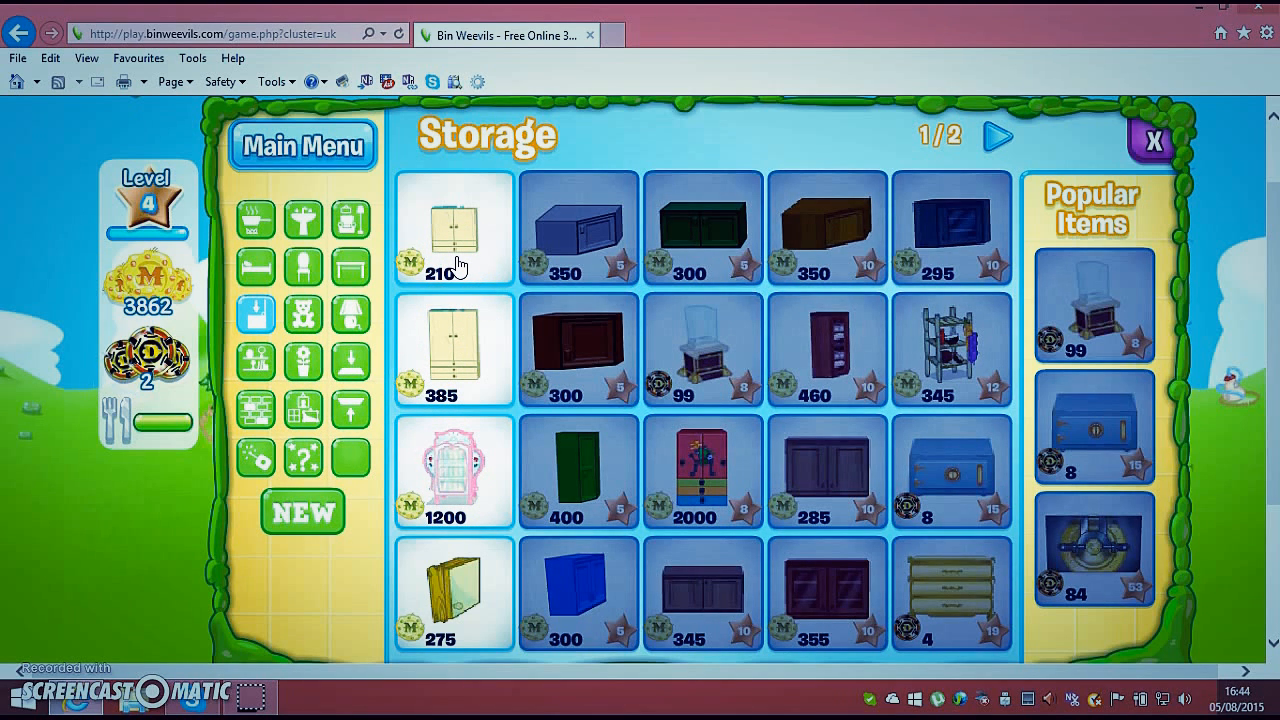
# Buy the pale cream cupboard for 210 mulch and move to the next page of Storage items
pyautogui.click(454, 228)
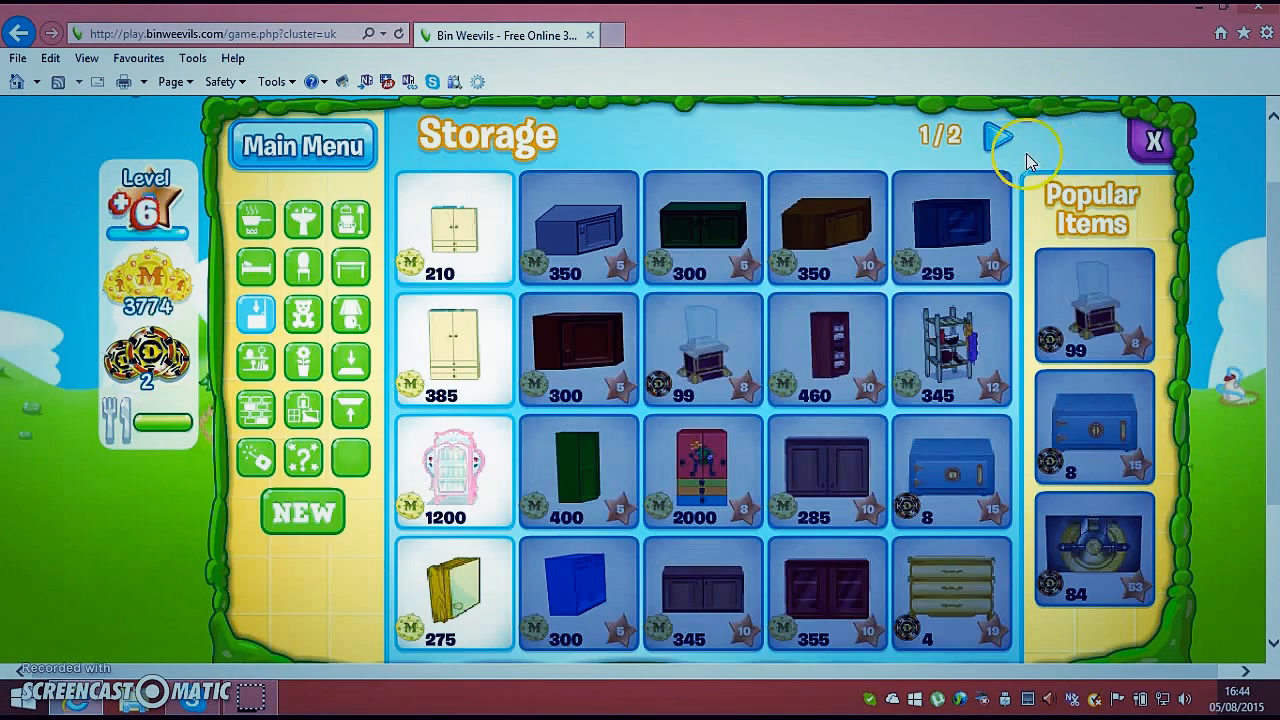
pyautogui.click(1150, 140)
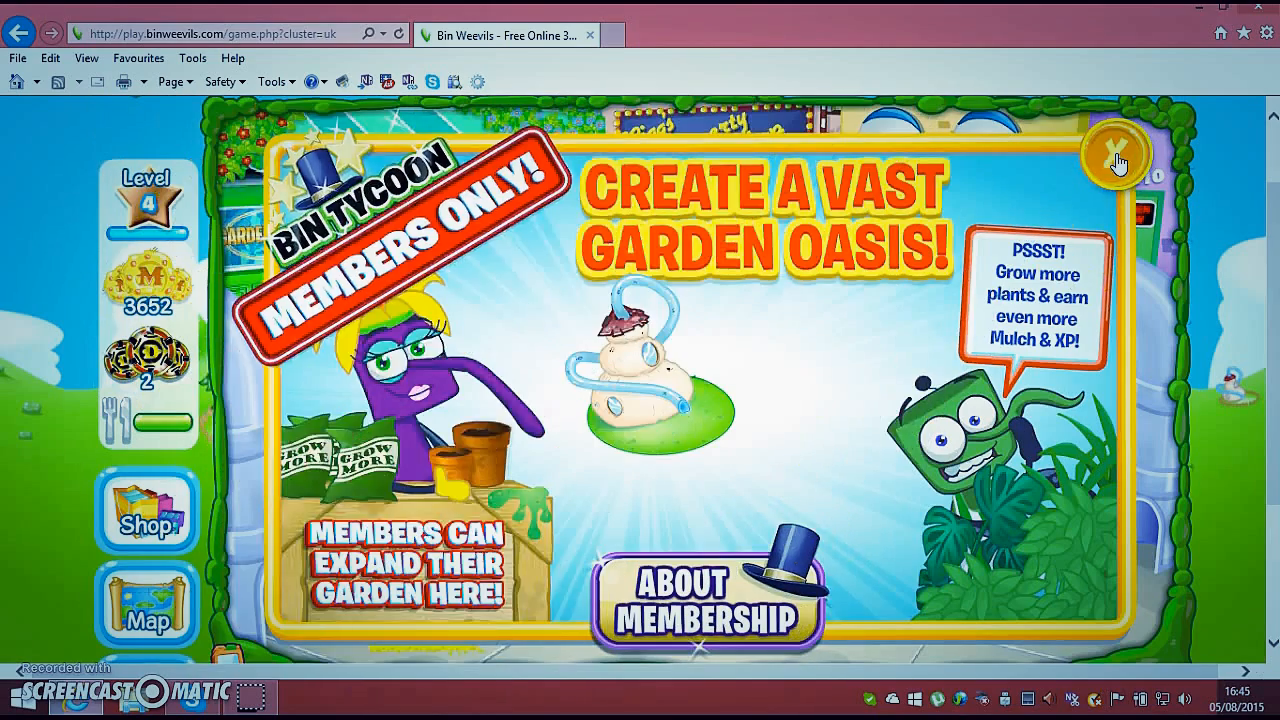
# Dismiss the members-only garden offer, visit Riggs Property Shop and dismiss its nest rooms offer
pyautogui.click(1112, 156)
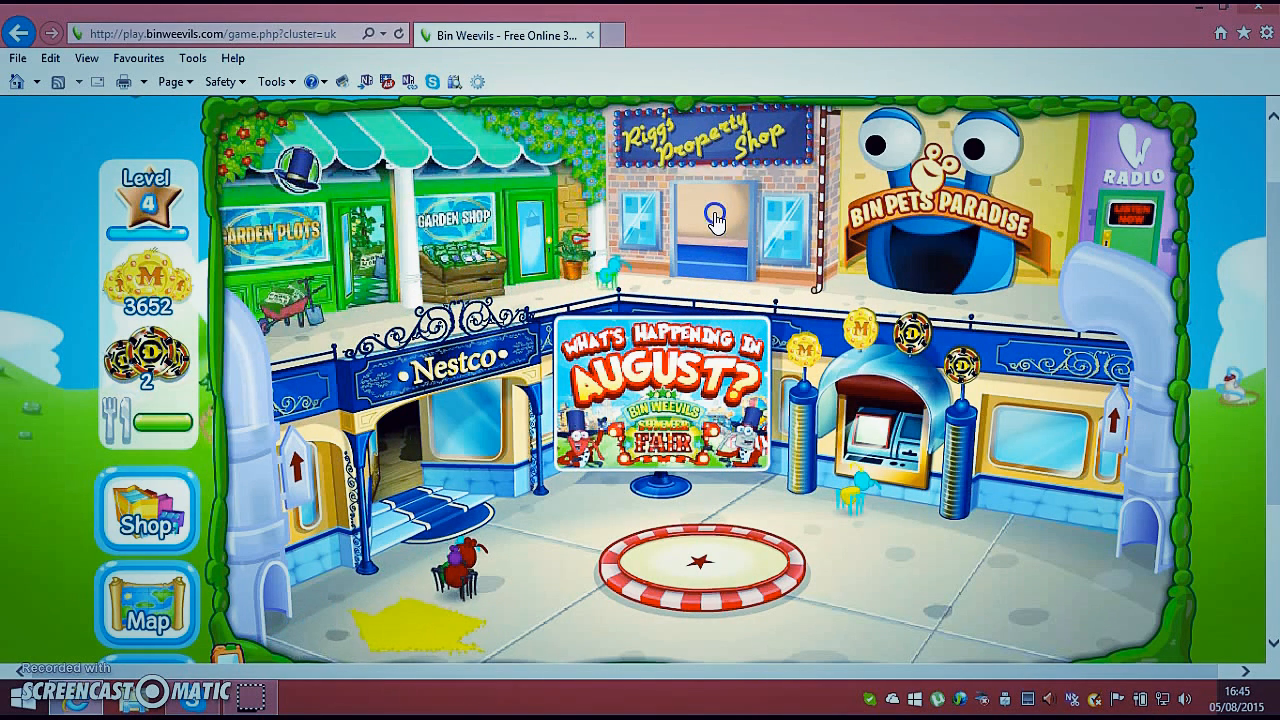
pyautogui.click(716, 216)
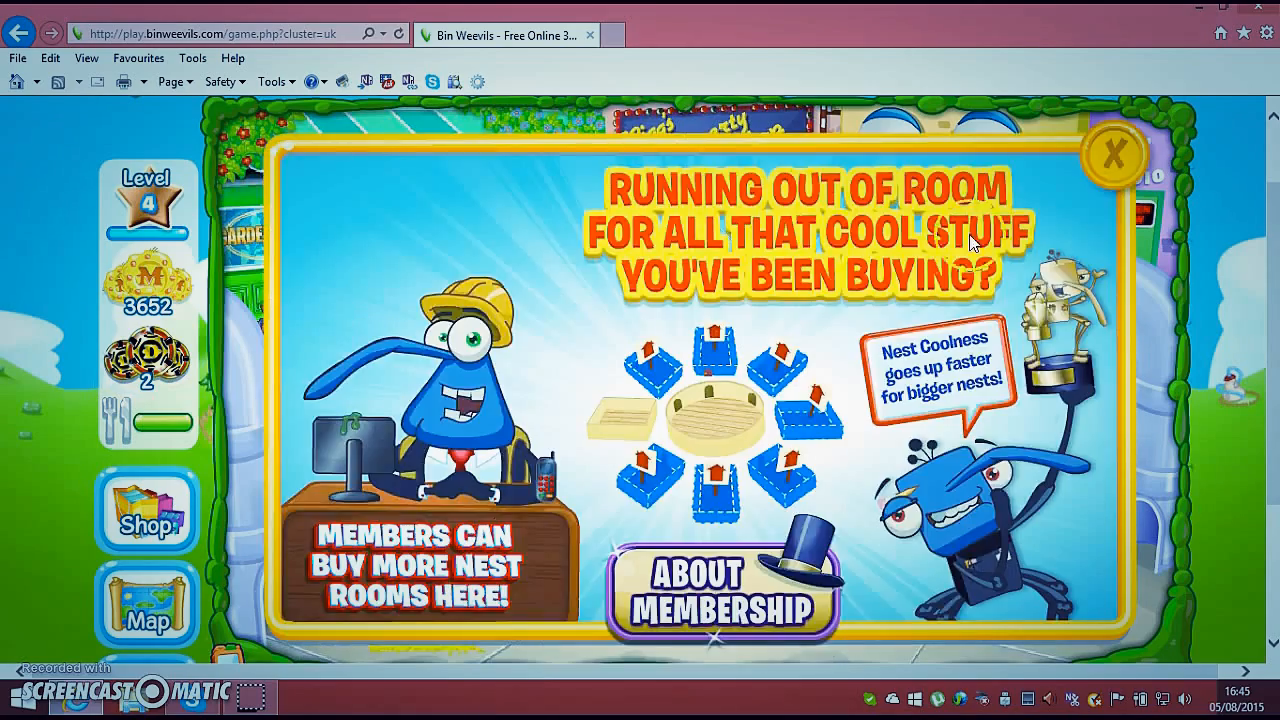
pyautogui.click(1110, 156)
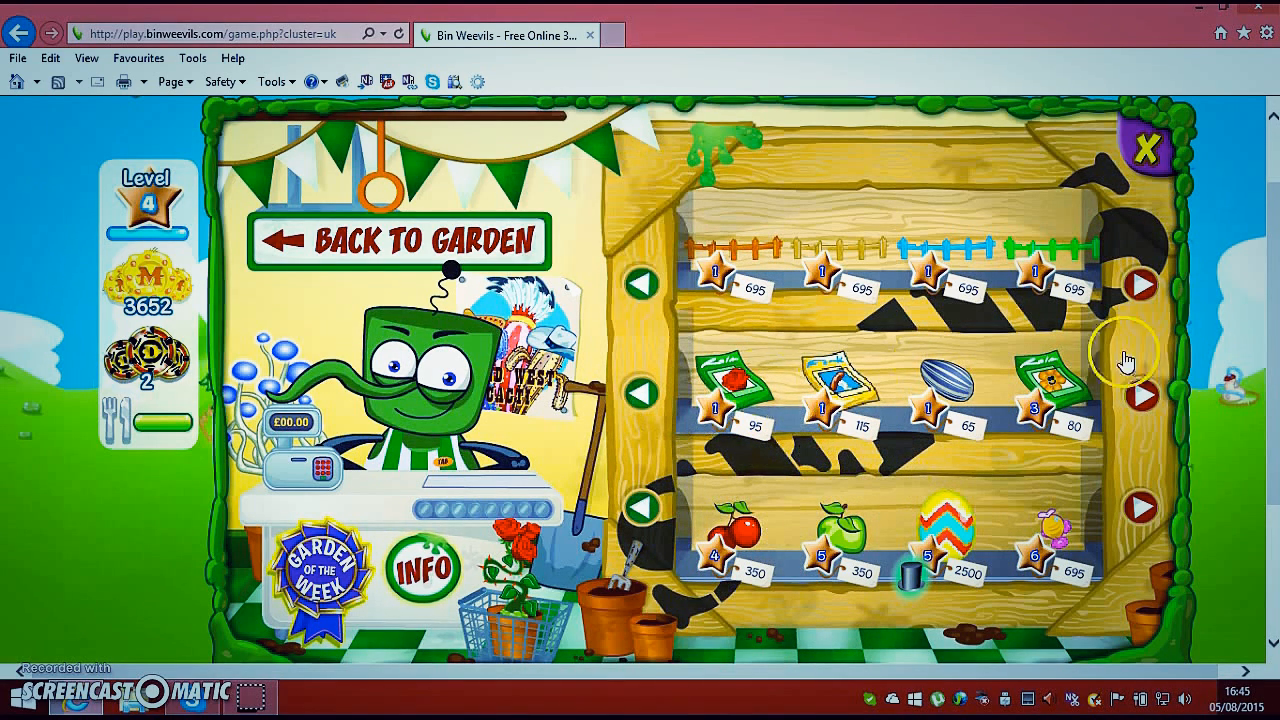
# Cycle the Garden Shop's middle shelf twice, then leave for the Shopping Mall
pyautogui.click(1144, 396)
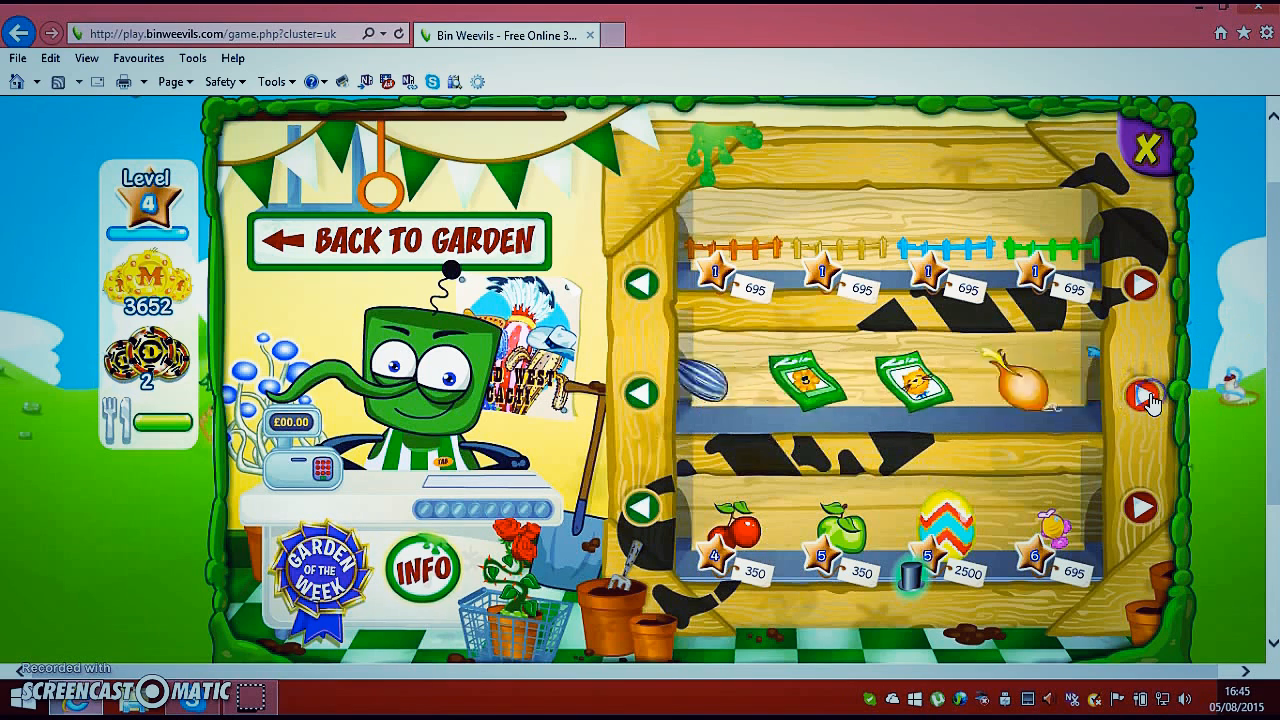
pyautogui.click(1140, 396)
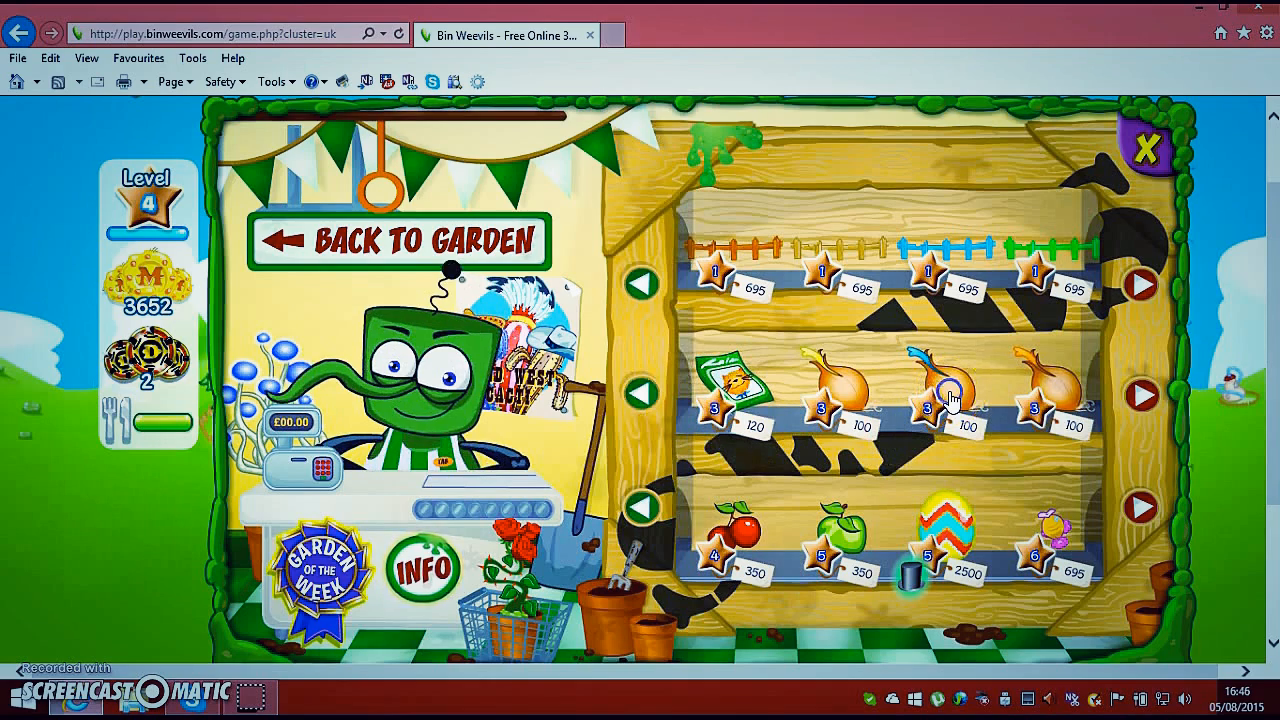
pyautogui.click(932, 390)
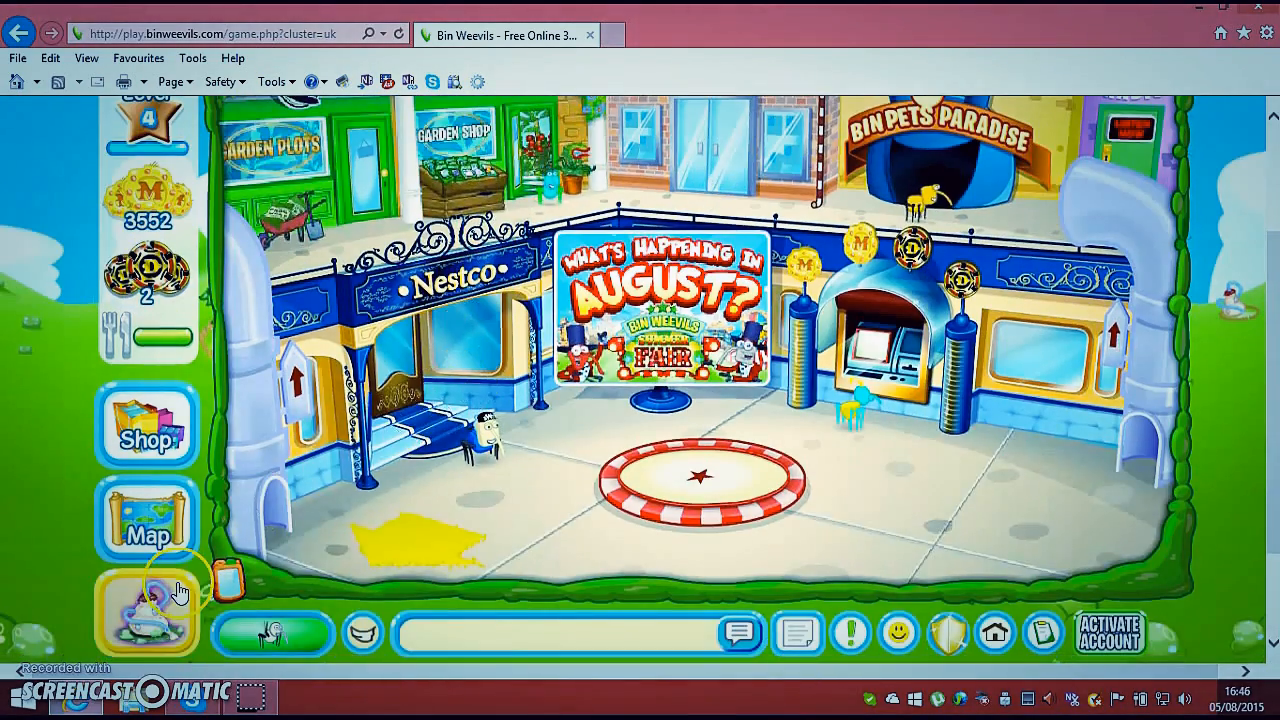
# Visit the nest's garden, stop editing it and go back inside the nest
pyautogui.click(148, 612)
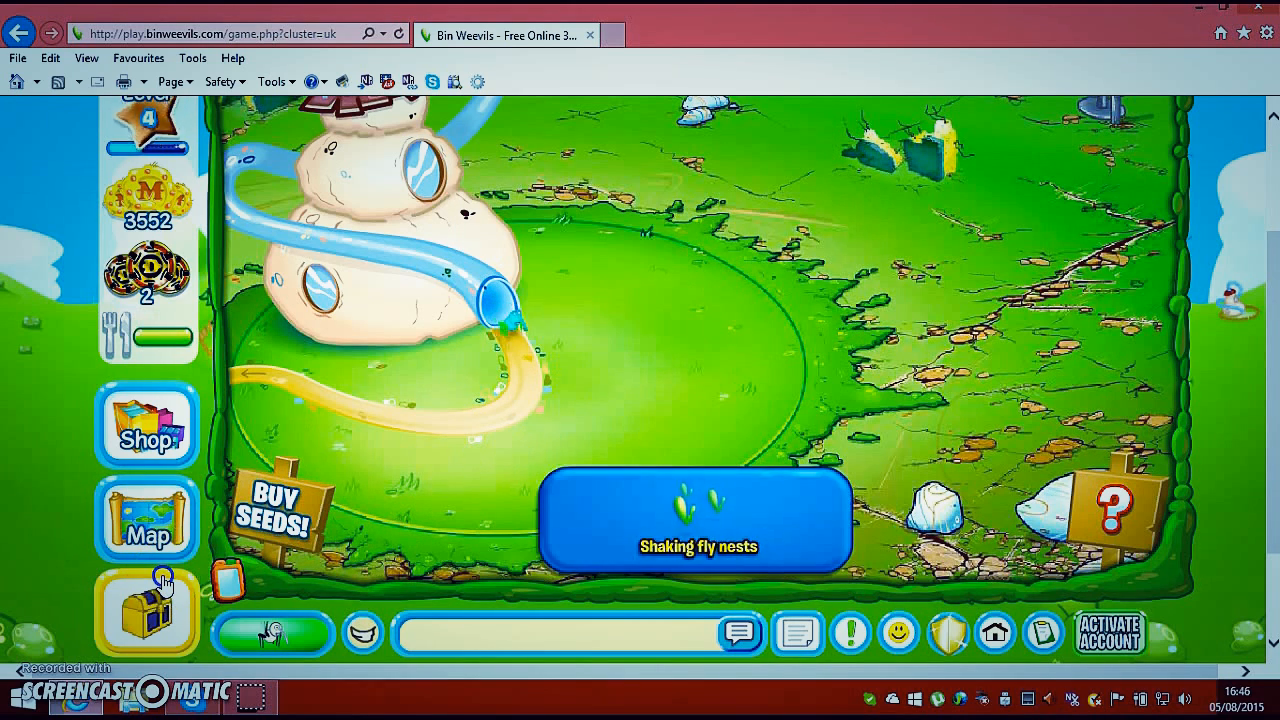
pyautogui.click(148, 516)
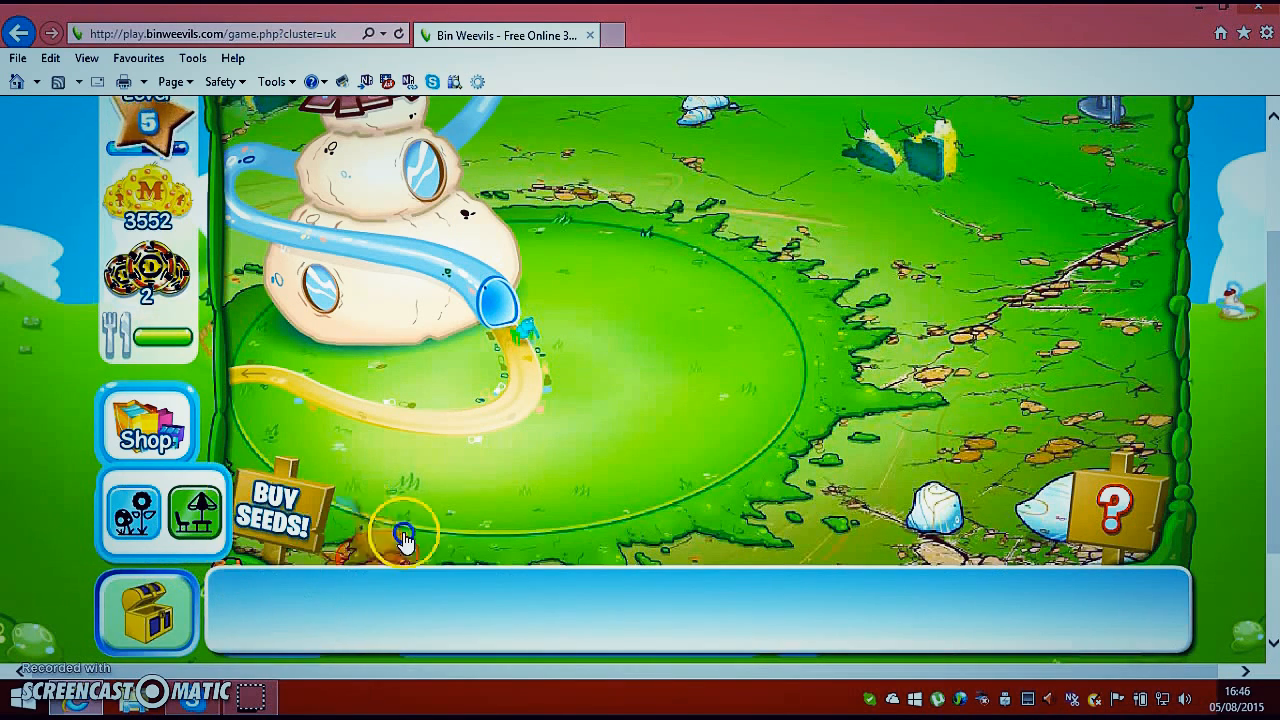
pyautogui.click(404, 530)
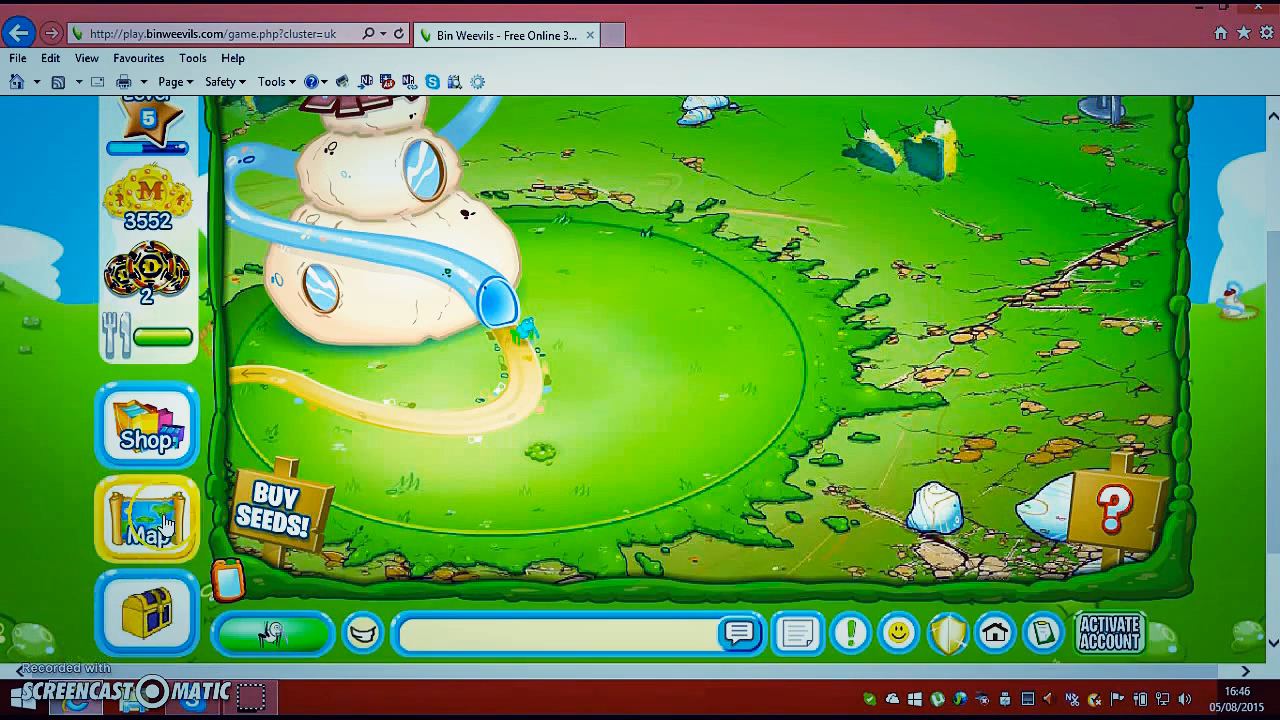
pyautogui.click(148, 518)
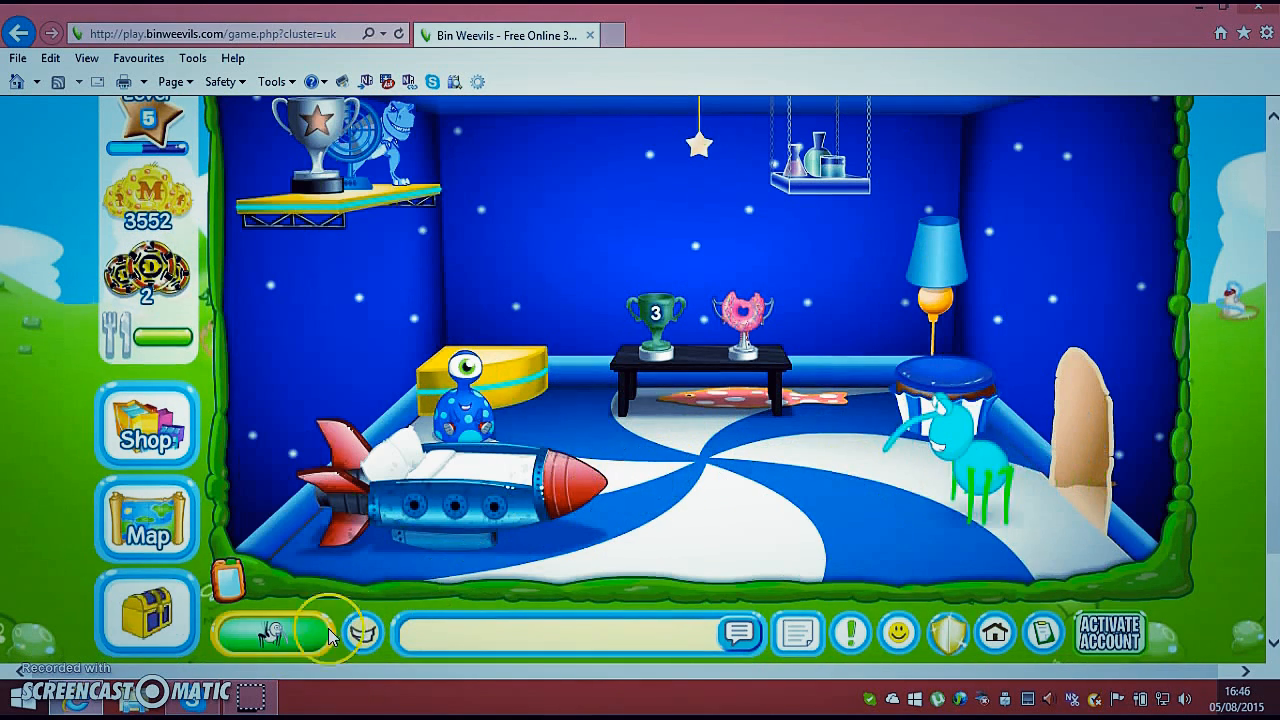
# Place the cream cupboard from stored furniture by the left wall and pick up the rock band poster
pyautogui.click(146, 616)
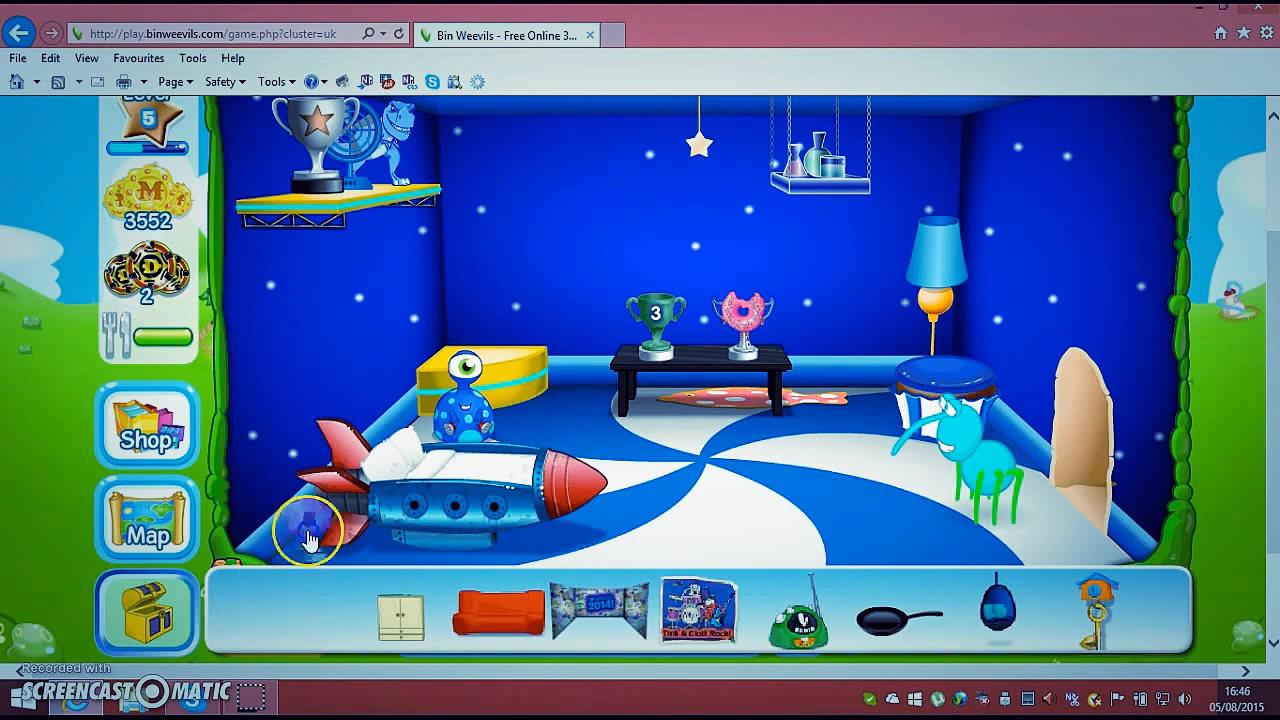
pyautogui.moveTo(720, 310)
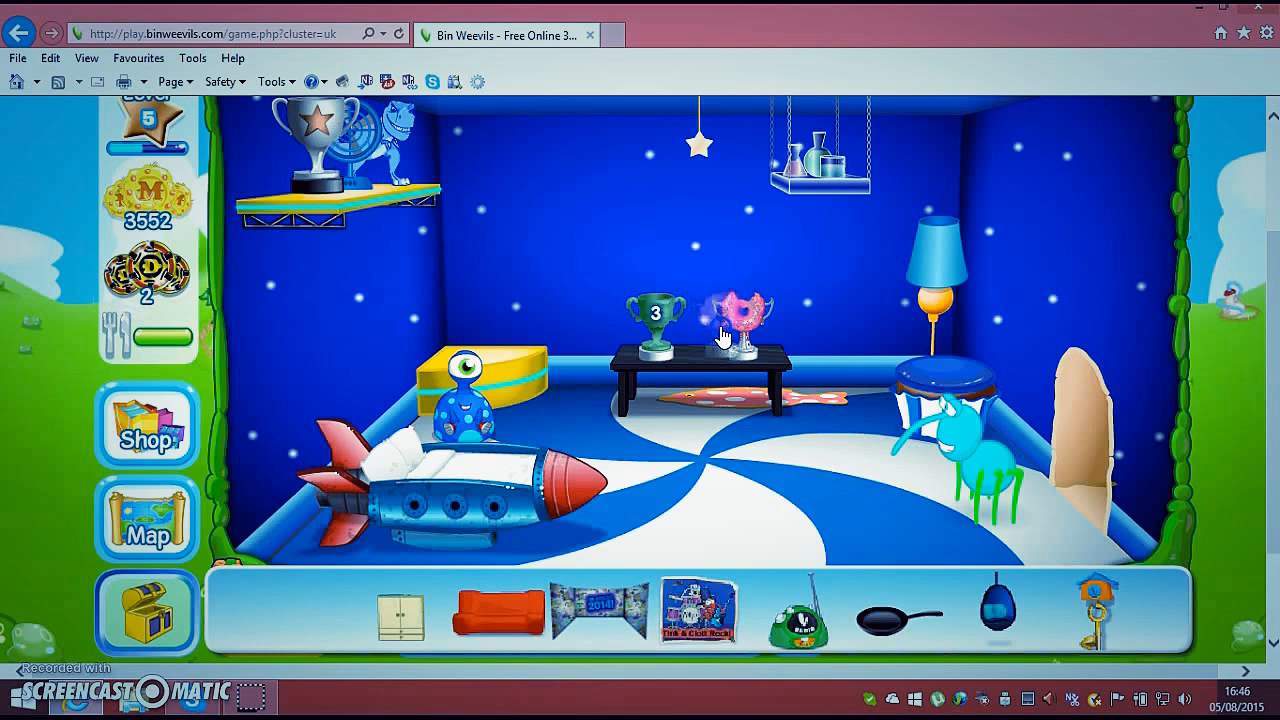
pyautogui.click(740, 310)
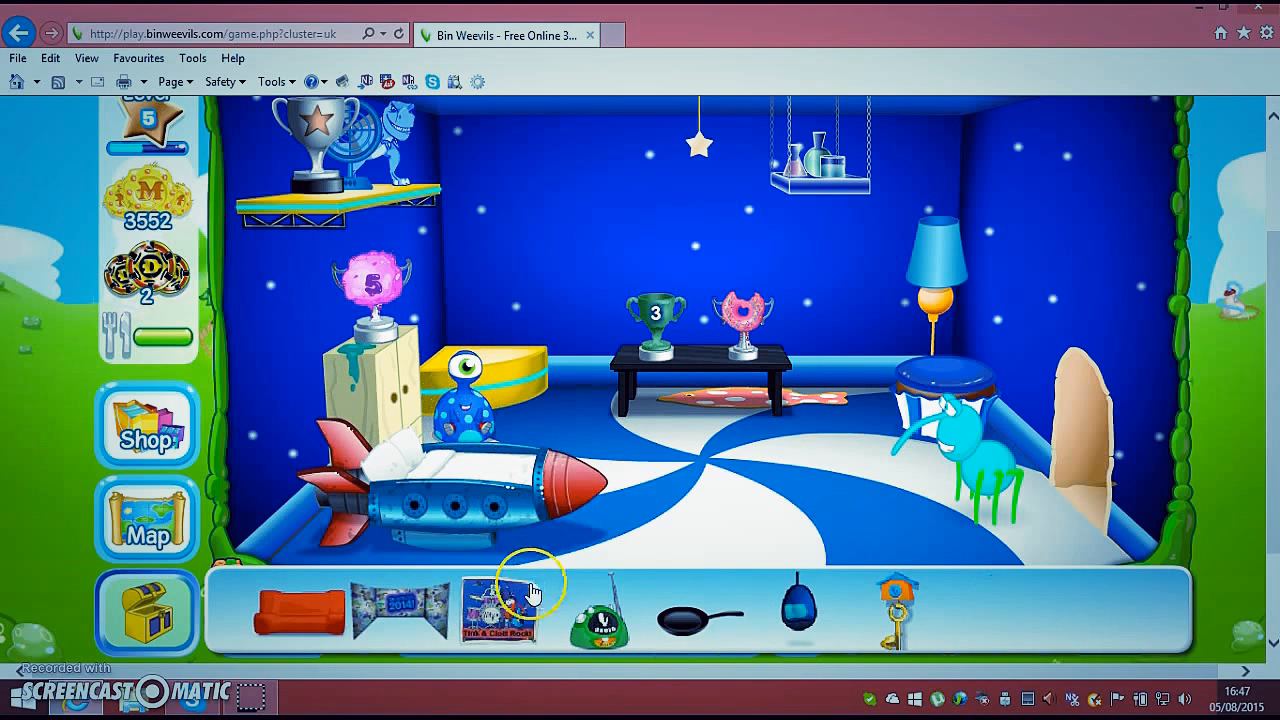
pyautogui.click(500, 610)
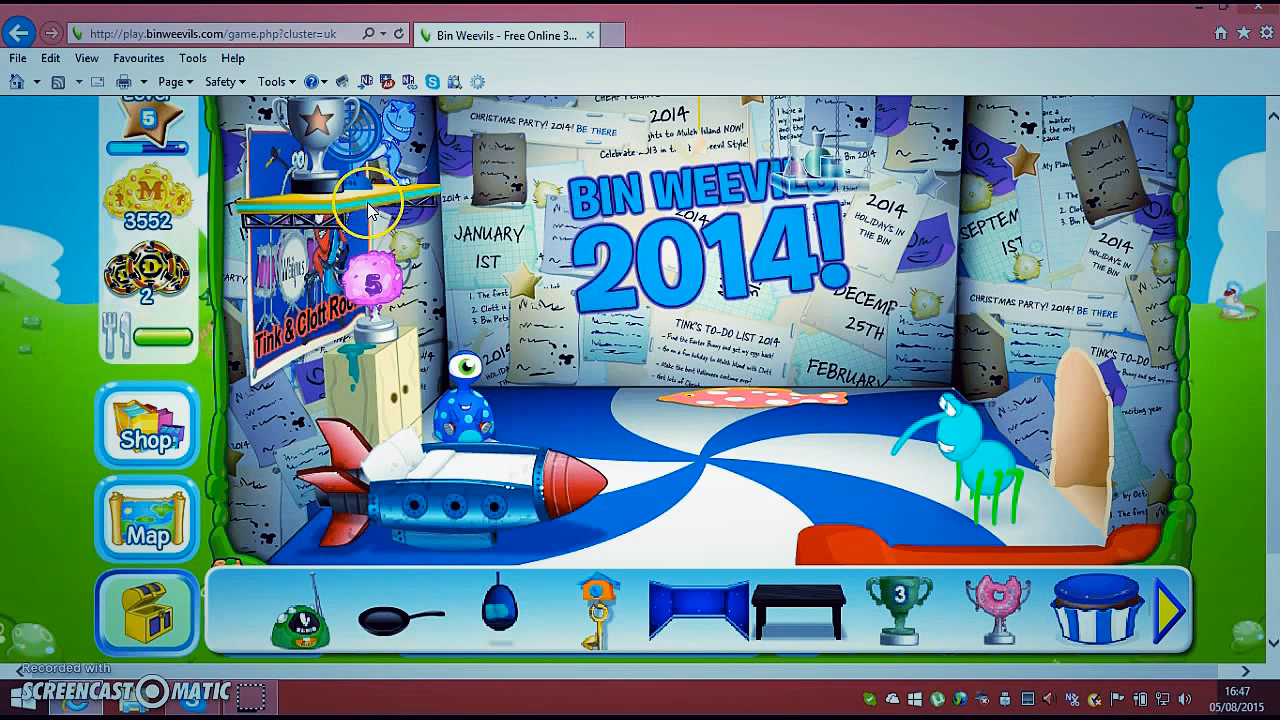
pyautogui.moveTo(650, 380)
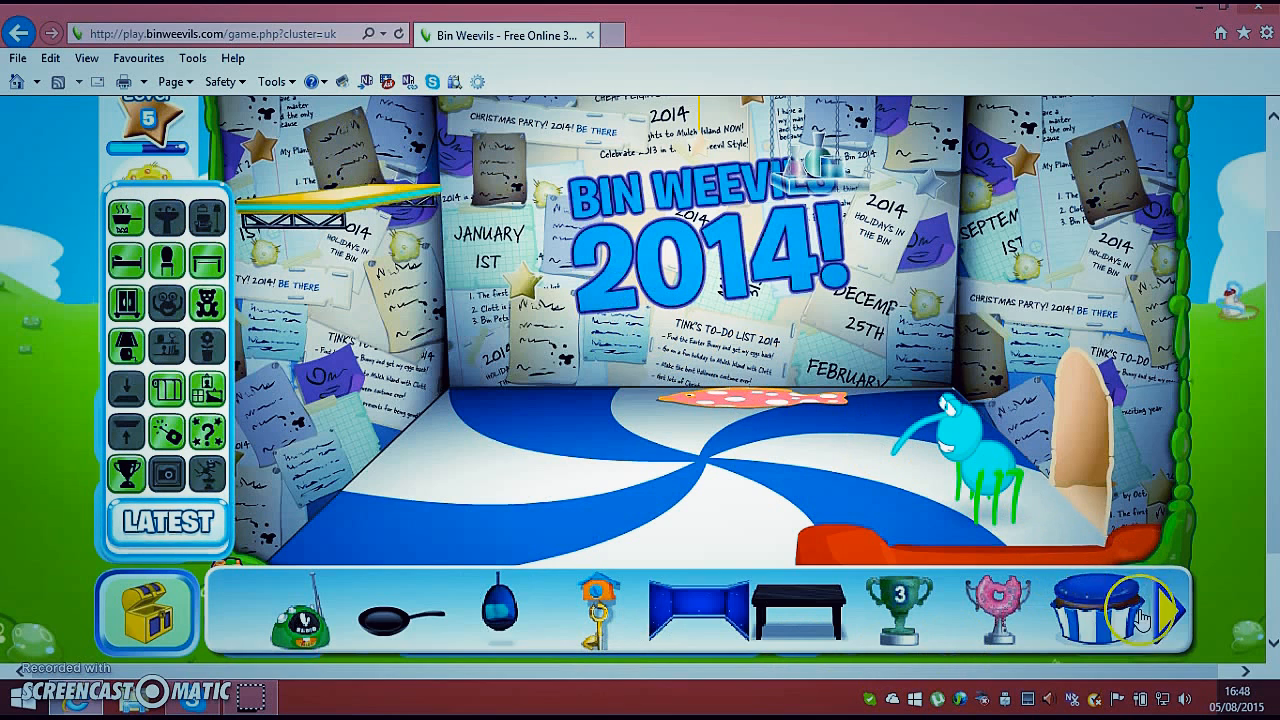
# Hang the rock band poster on the right wall and move the cupboard beside the door
pyautogui.click(1134, 618)
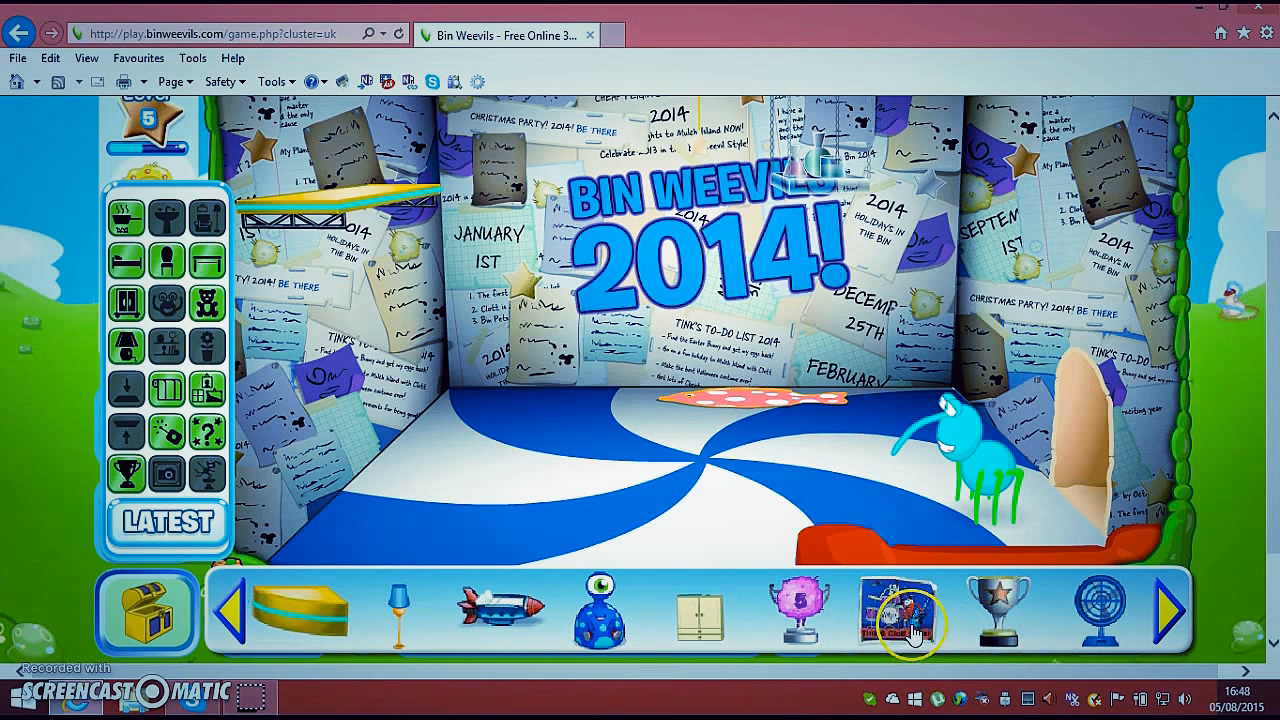
pyautogui.click(904, 610)
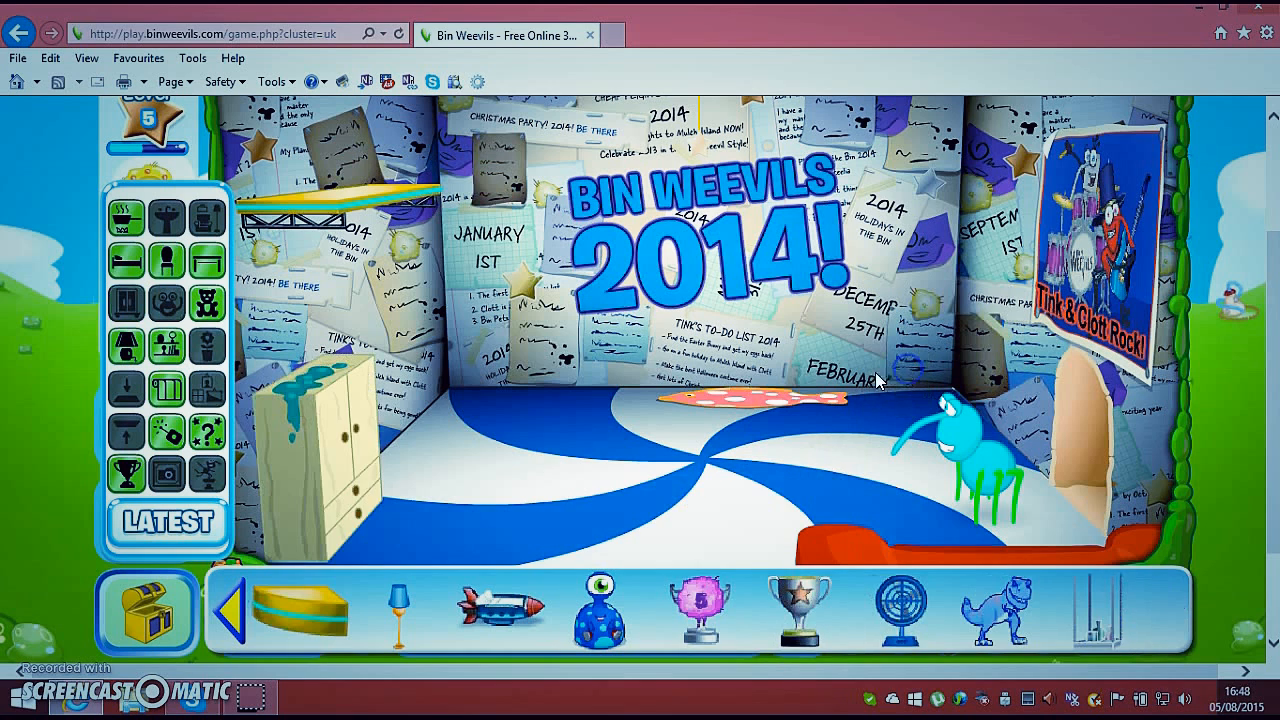
pyautogui.moveTo(336, 430); pyautogui.dragTo(1000, 360)
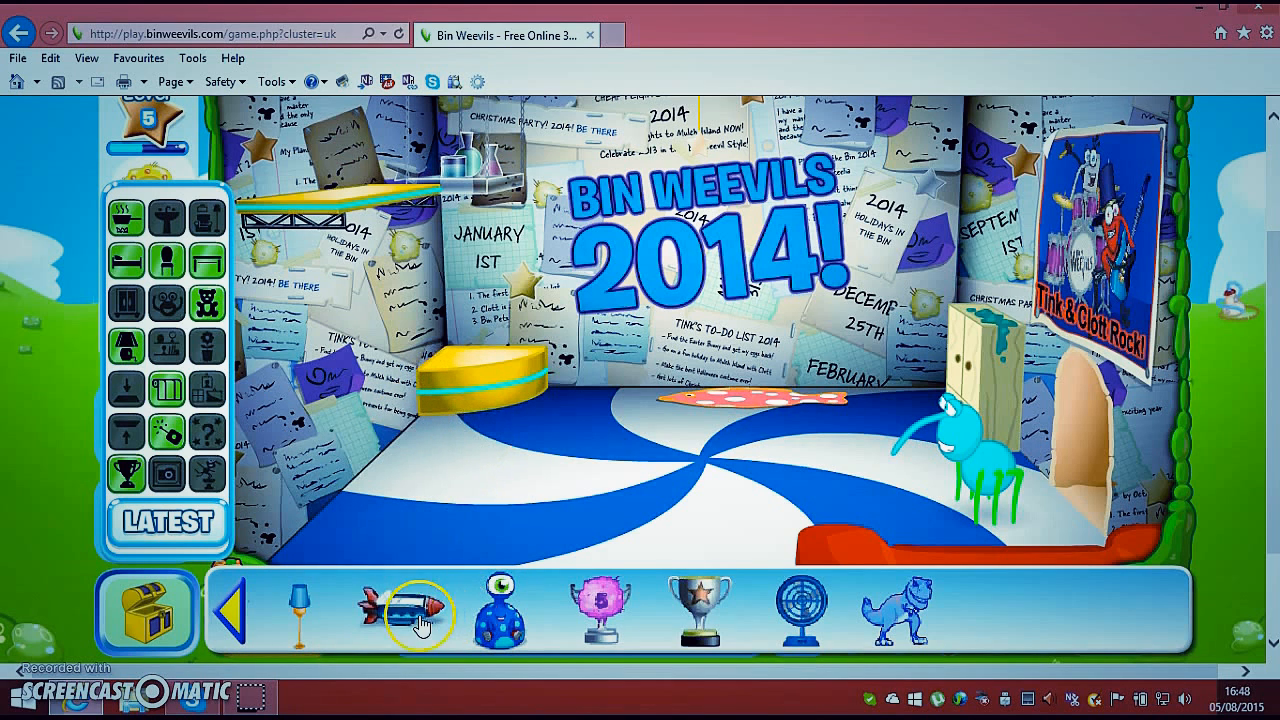
# Take the rocket bed out of storage and set it on the room's left side
pyautogui.click(416, 616)
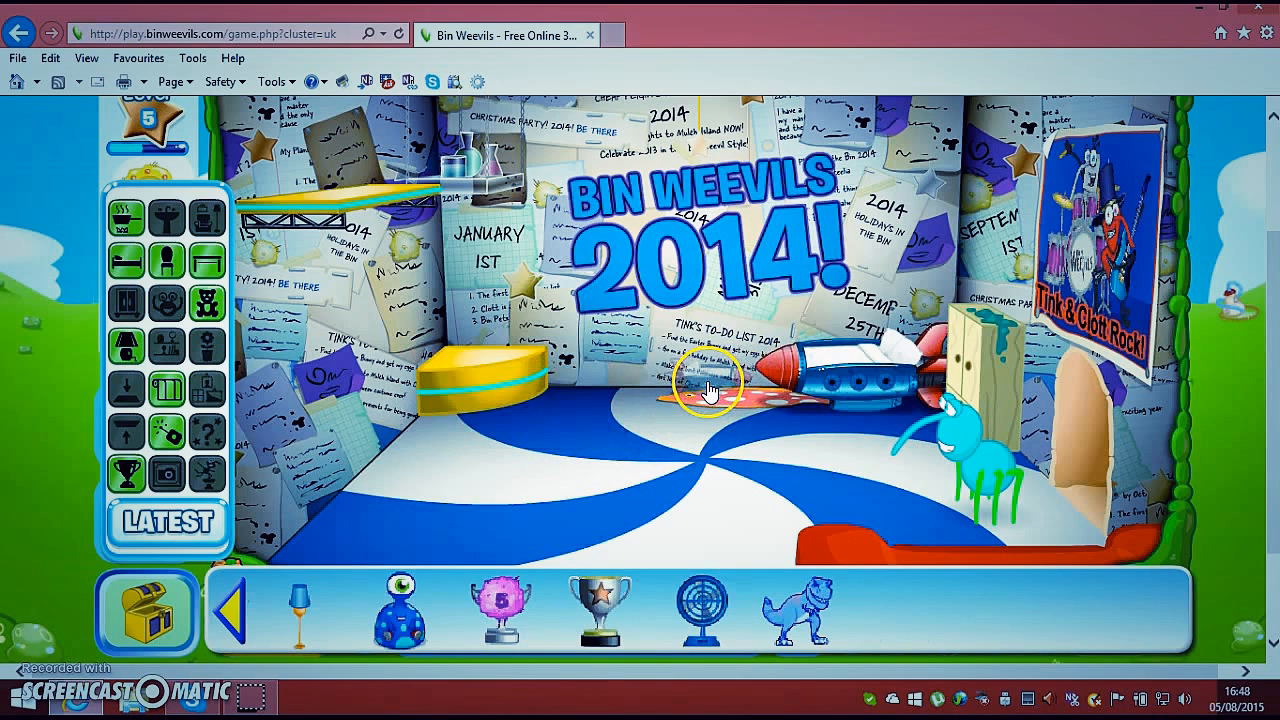
pyautogui.moveTo(736, 358)
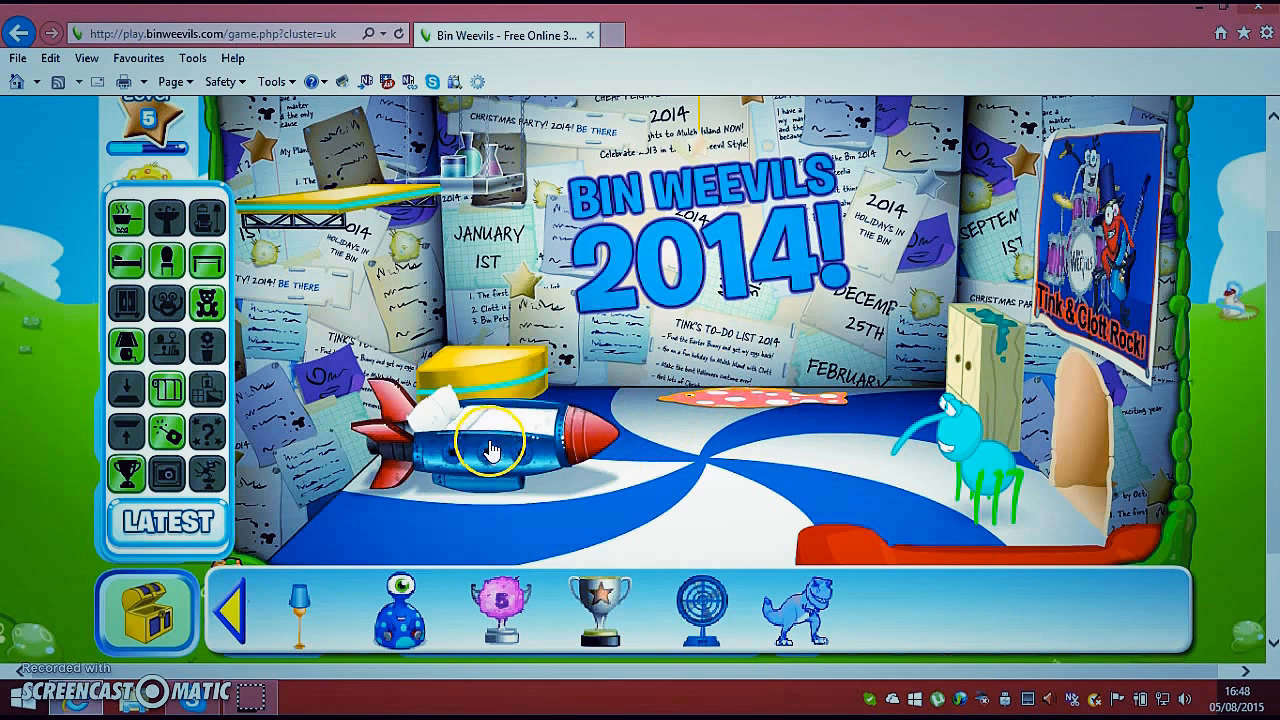
pyautogui.moveTo(490, 444); pyautogui.dragTo(856, 370)
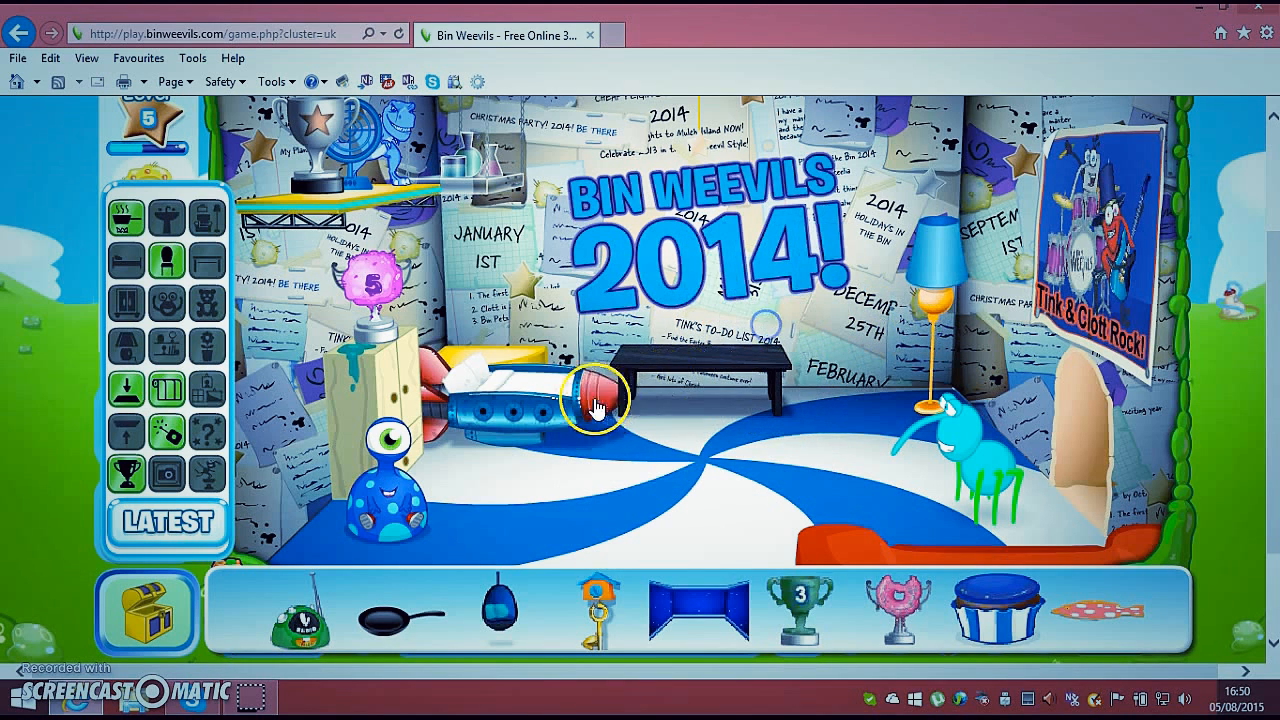
# Move the rocket bed to the right side and put the number 3 trophy on the table
pyautogui.moveTo(596, 400); pyautogui.dragTo(890, 396)
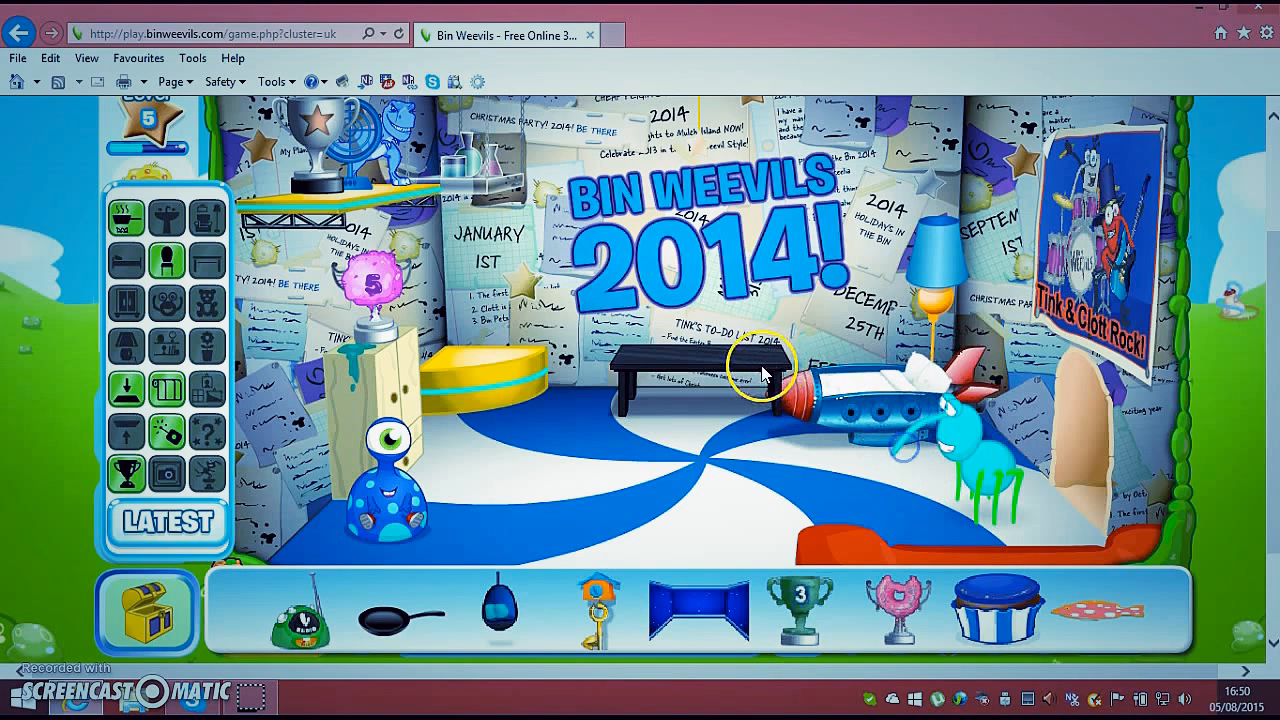
pyautogui.moveTo(650, 396)
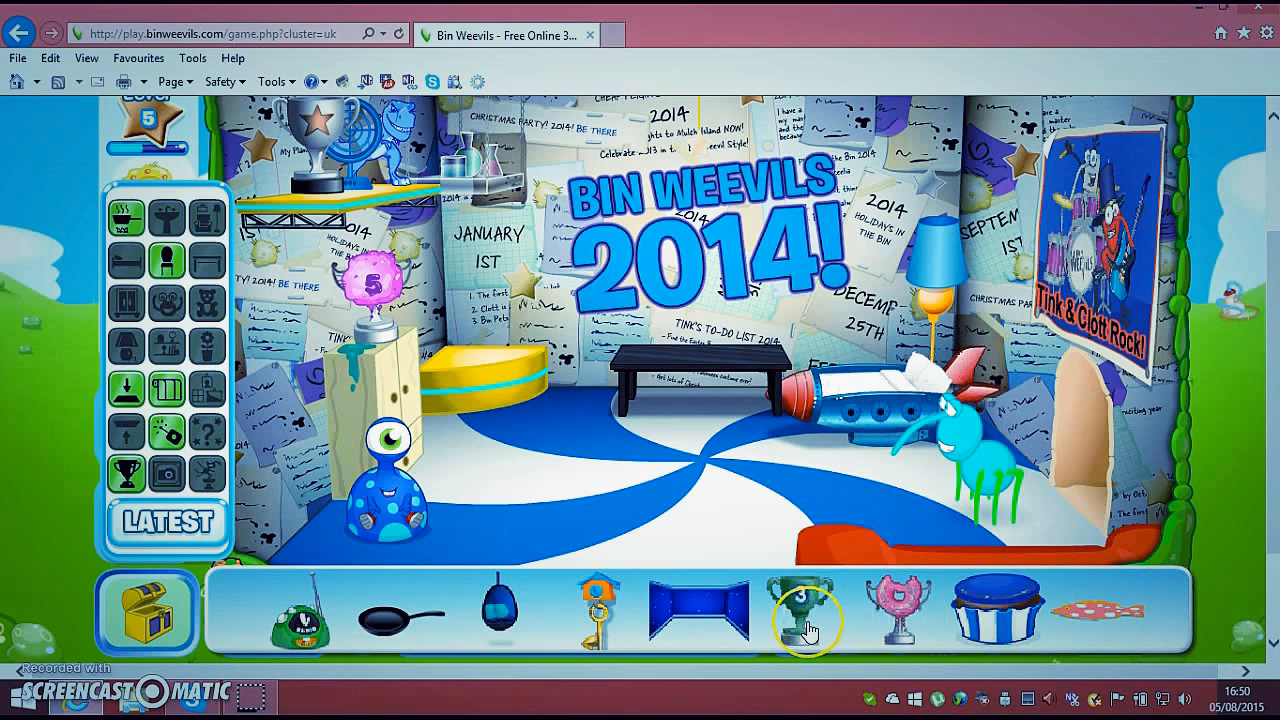
pyautogui.click(808, 612)
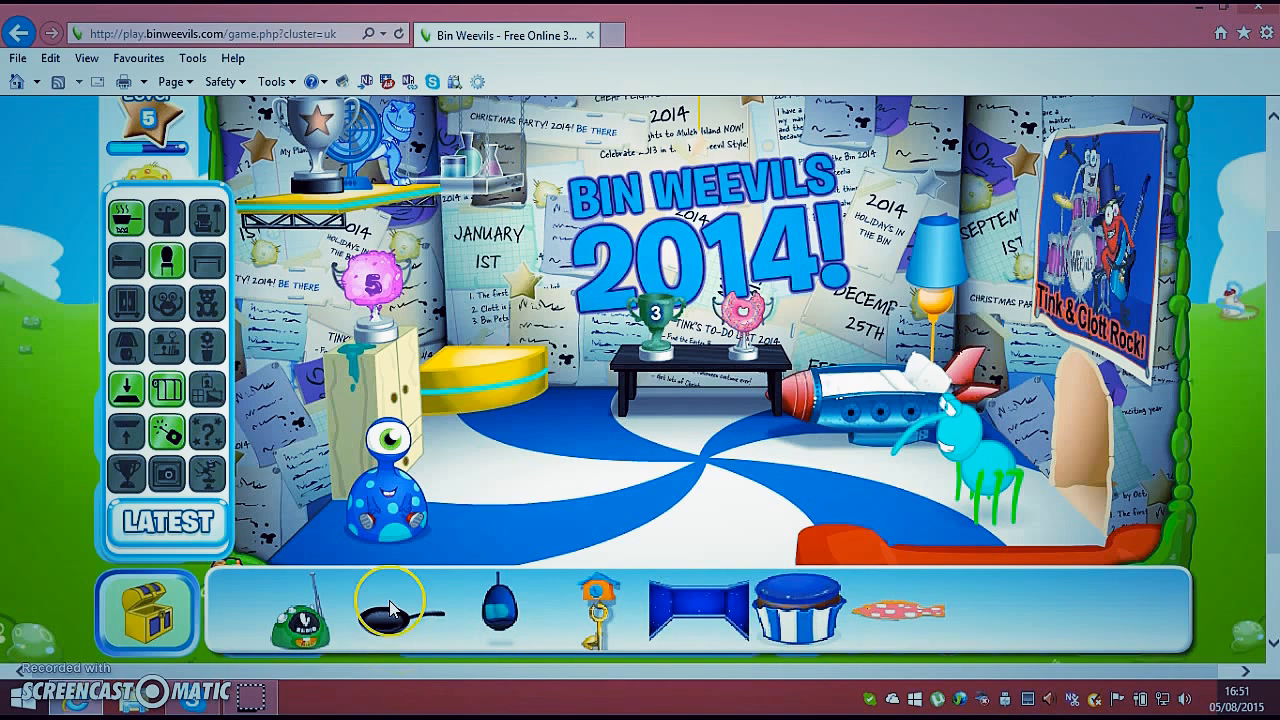
pyautogui.click(146, 614)
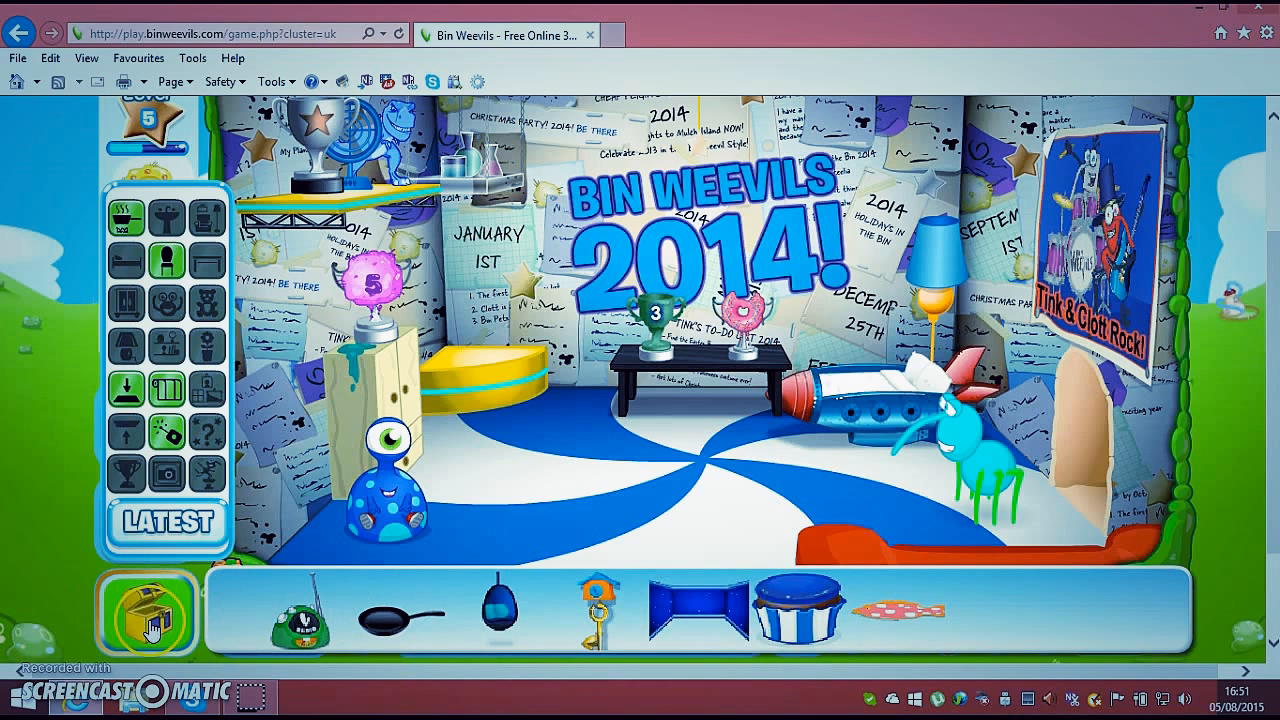
# Close the furniture inventory and travel to the Shopping Mall from the map
pyautogui.click(146, 616)
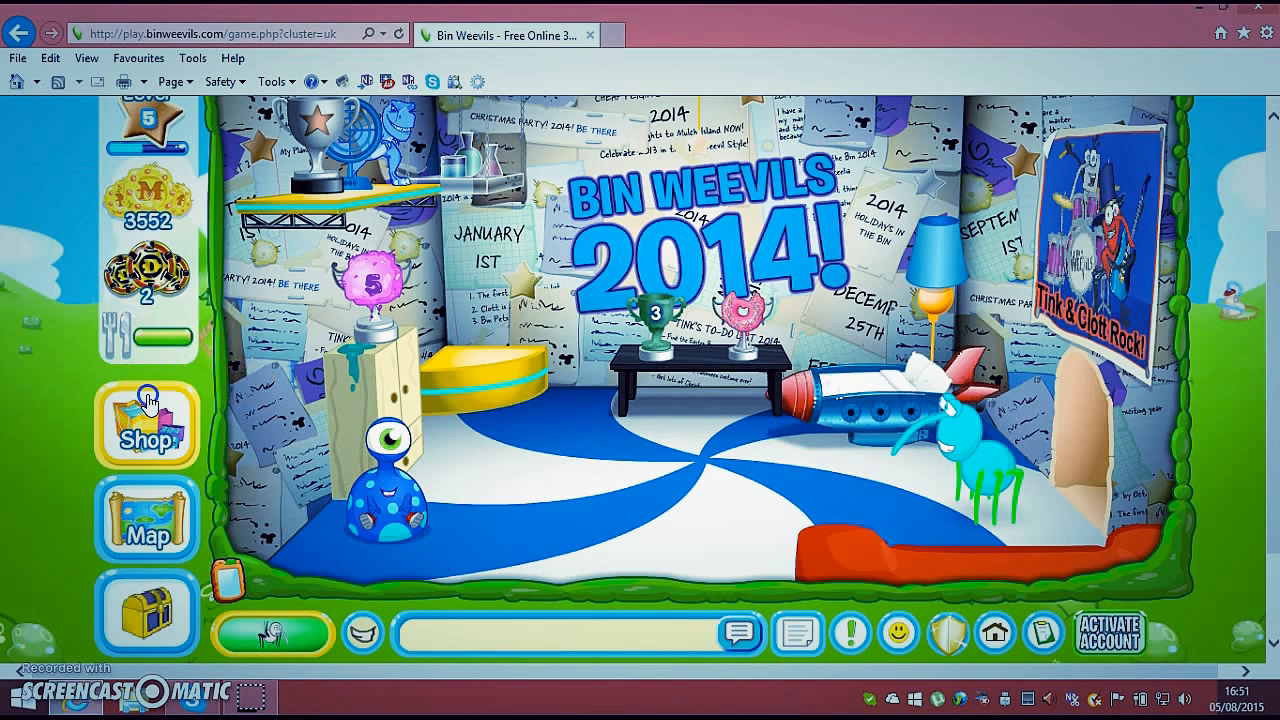
pyautogui.click(146, 424)
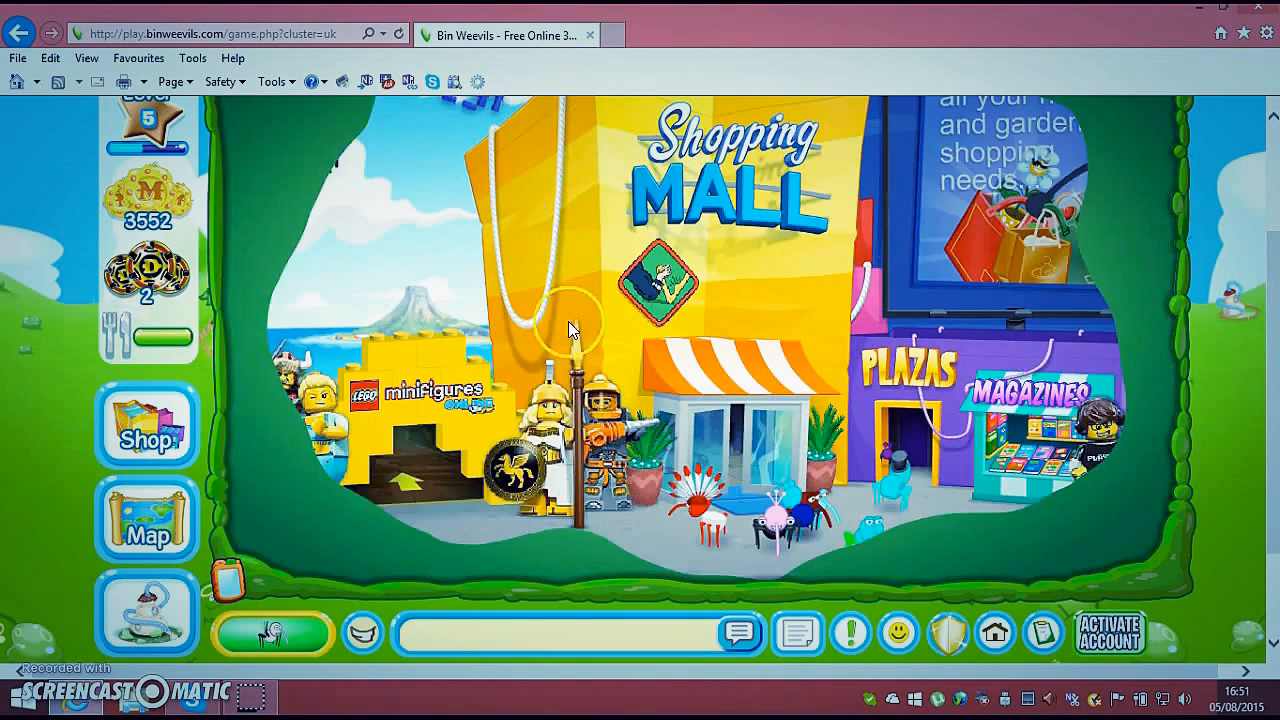